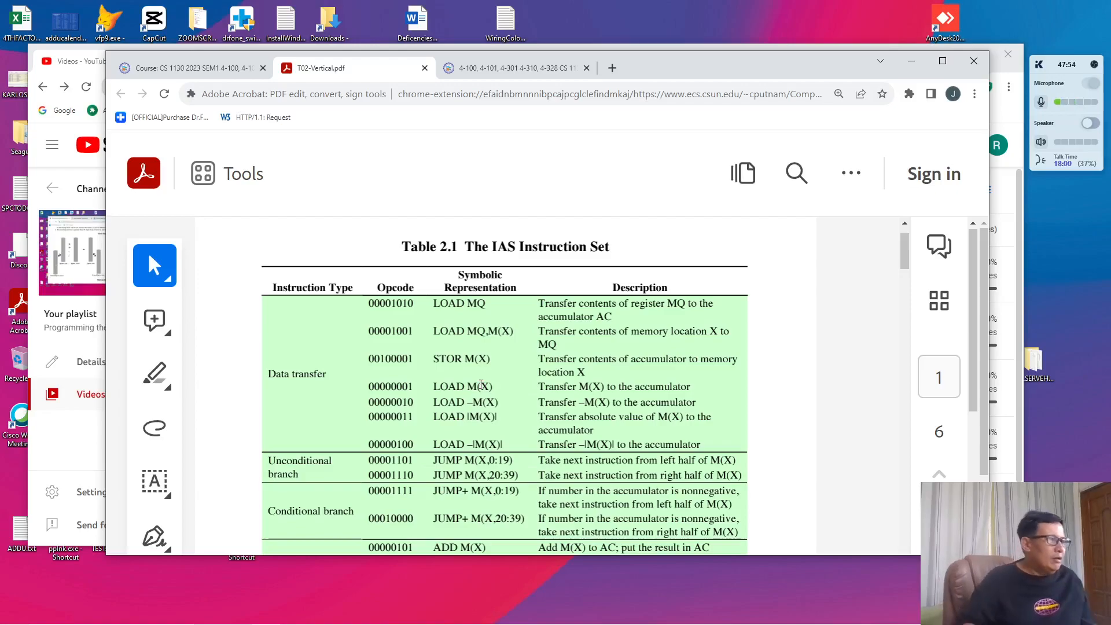
- Switch from the IAS instruction set PDF to the Moodle course page
{"action": "left_click", "coordinate": [514, 67]}
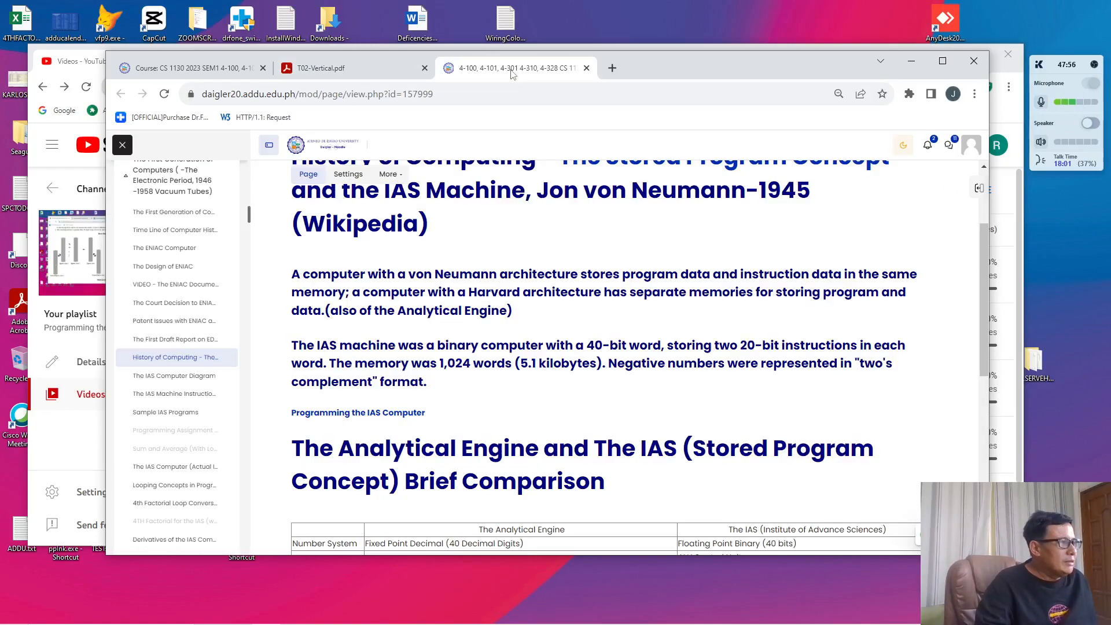
{"action": "mouse_move", "coordinate": [640, 251]}
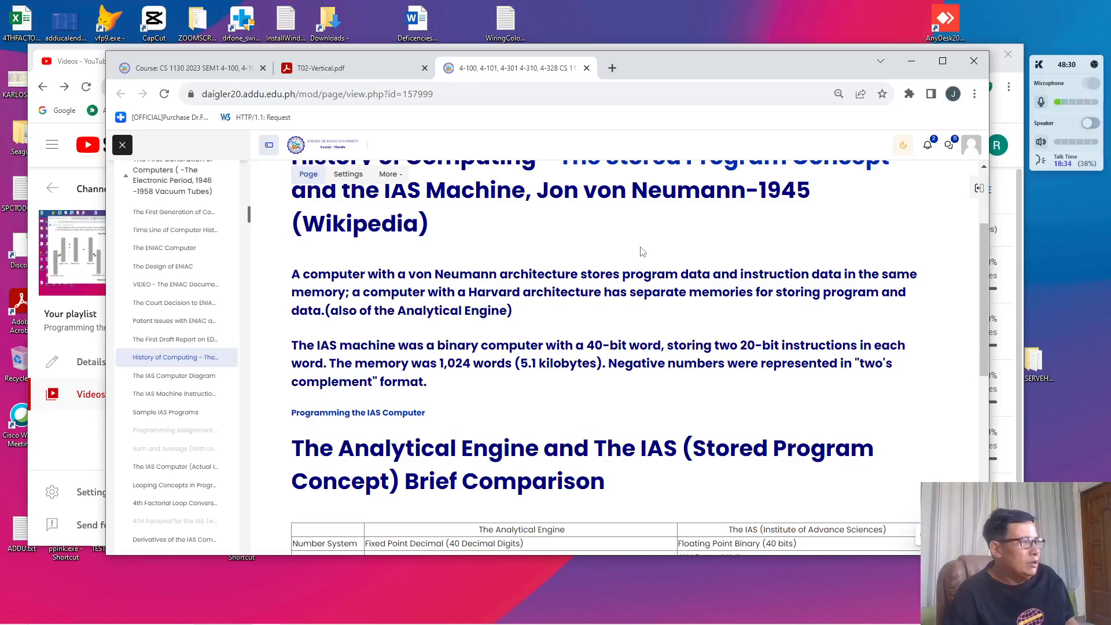
{"action": "mouse_move", "coordinate": [785, 241]}
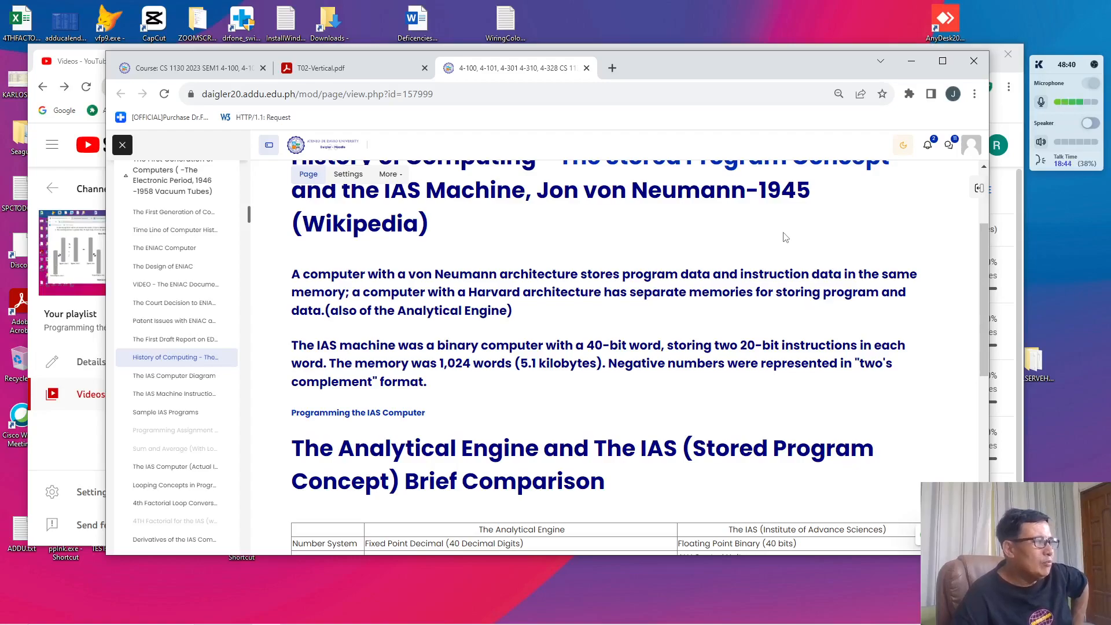
{"action": "mouse_move", "coordinate": [776, 233]}
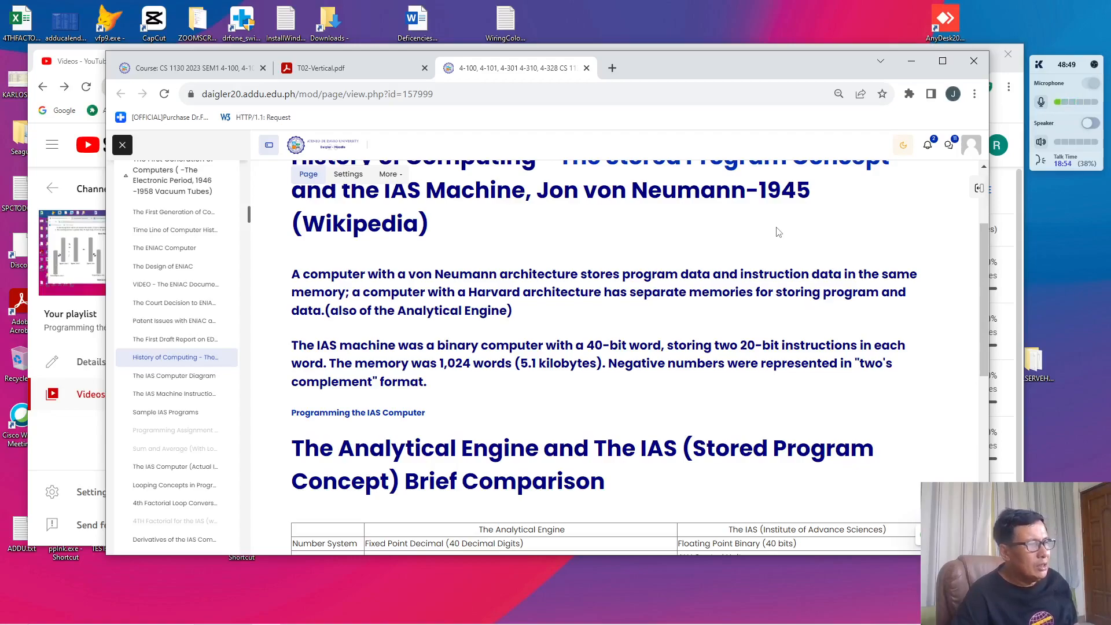
{"action": "mouse_move", "coordinate": [763, 249]}
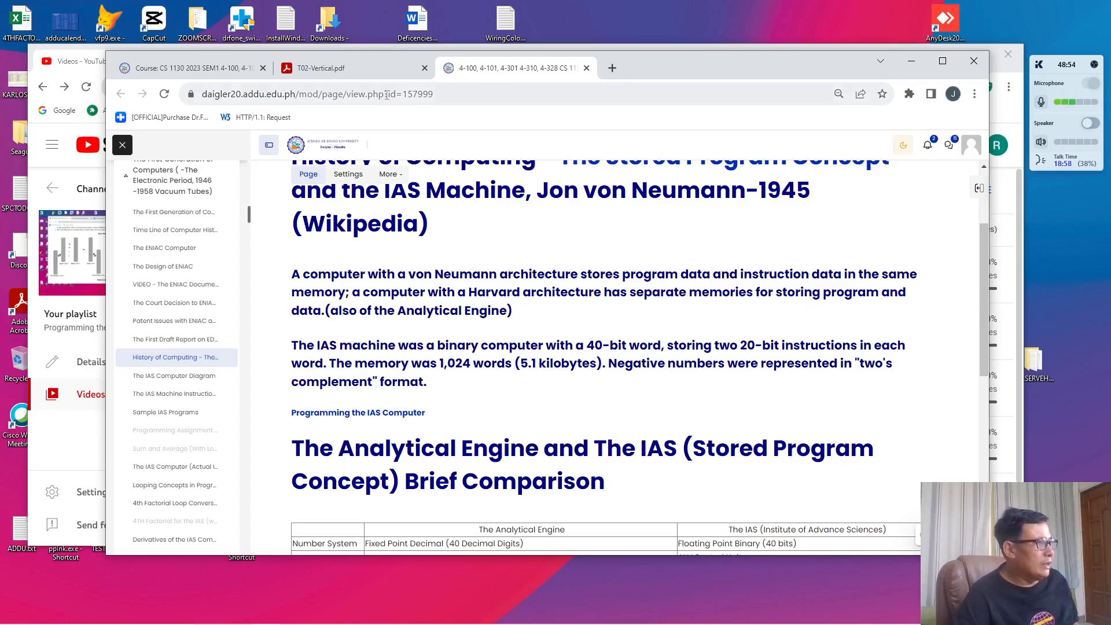
- Return from Moodle to the T02-Vertical.pdf IAS instruction table
{"action": "left_click", "coordinate": [319, 68]}
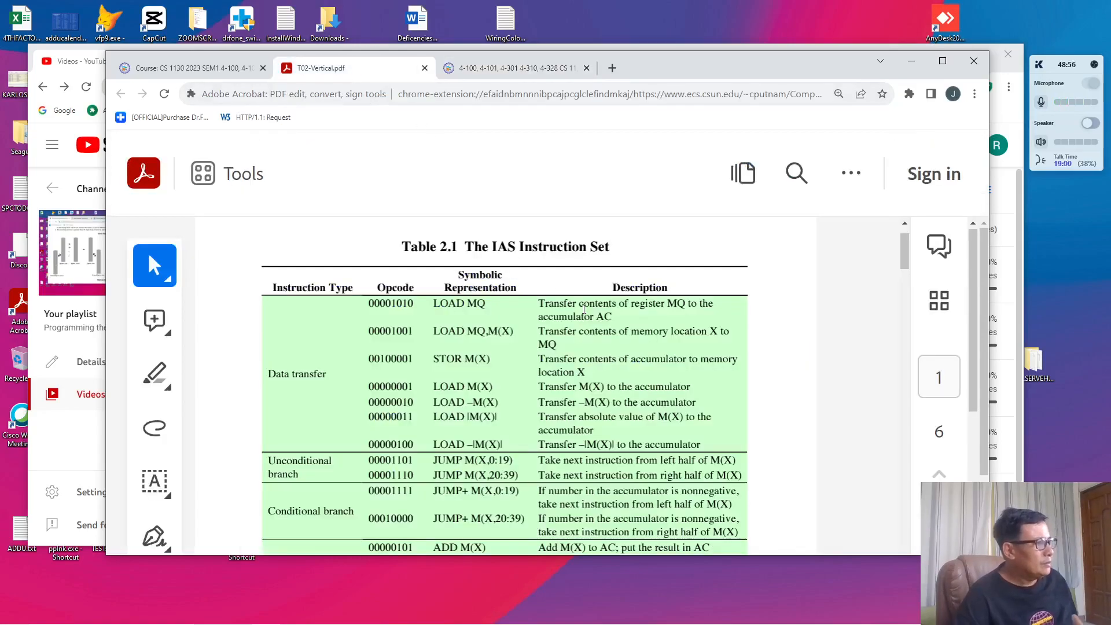
- Review the IAS table further down, then bring up the Book2 workbook in Excel
{"action": "scroll", "scroll_direction": "down", "scroll_amount": 3}
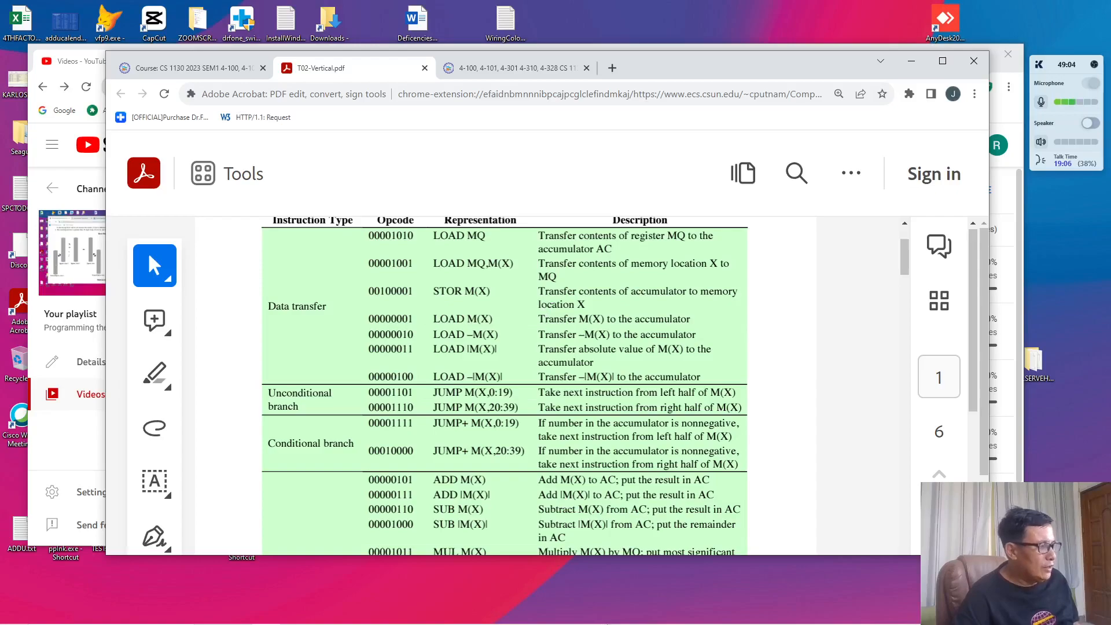
{"action": "left_click", "coordinate": [802, 613]}
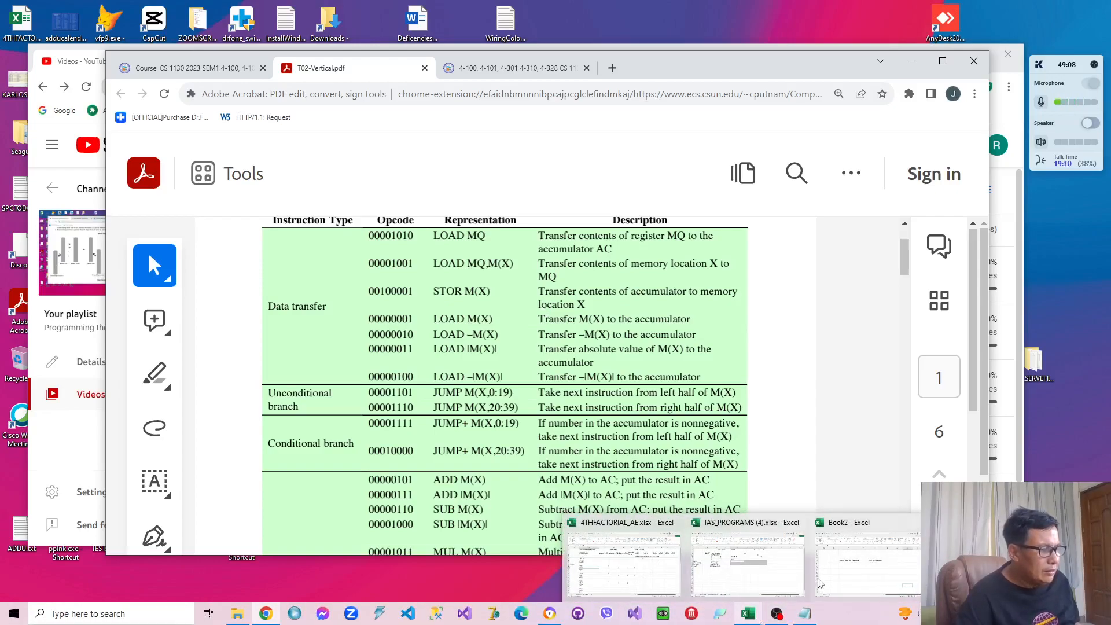
{"action": "left_click", "coordinate": [865, 560]}
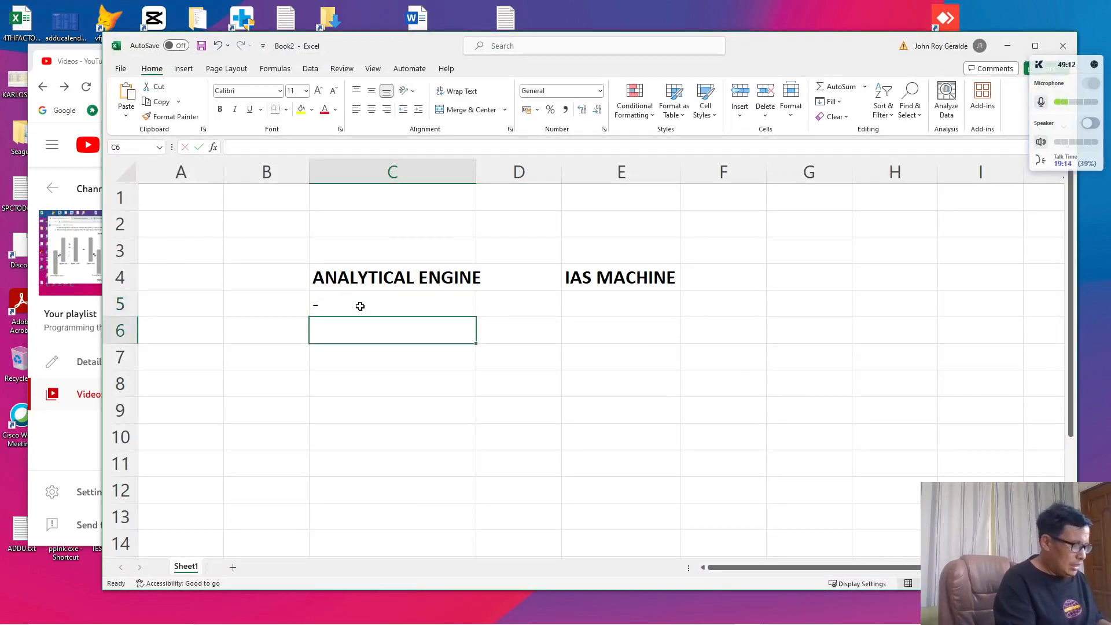
- Enter Analytical Engine cards L002 and L003 in C6 and C7
{"action": "type", "text": "L002"}
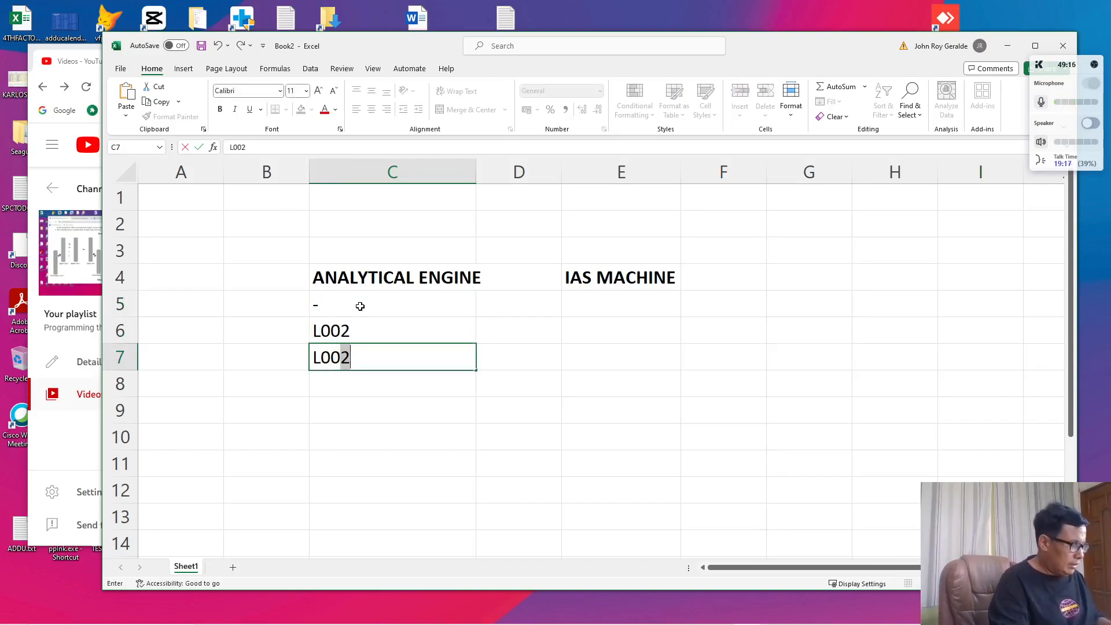
{"action": "type", "text": "L003"}
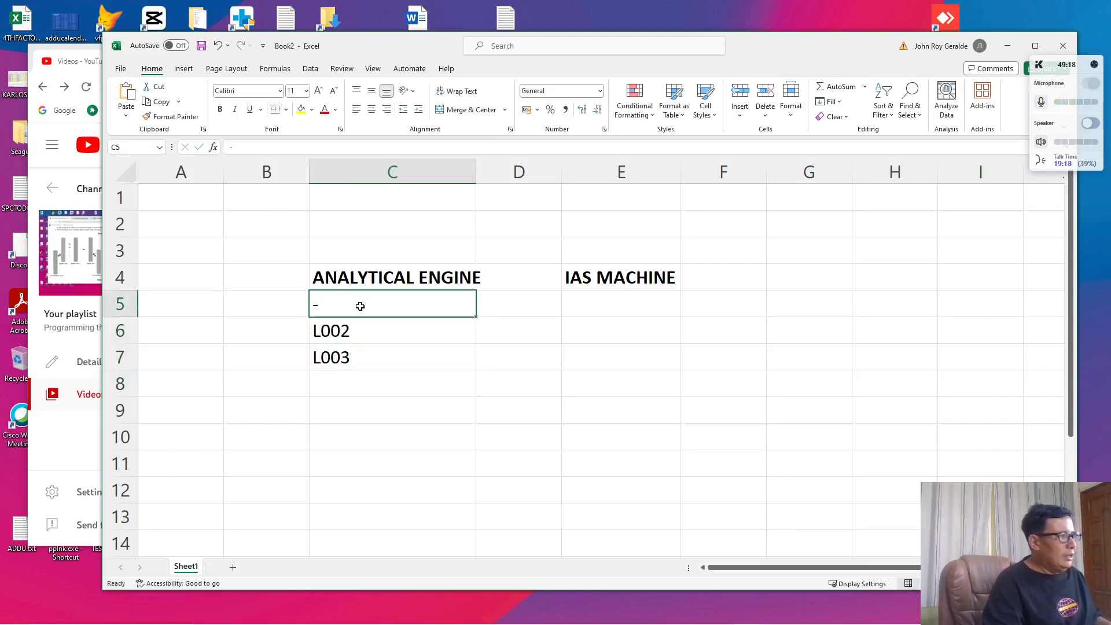
{"action": "left_click", "coordinate": [620, 304]}
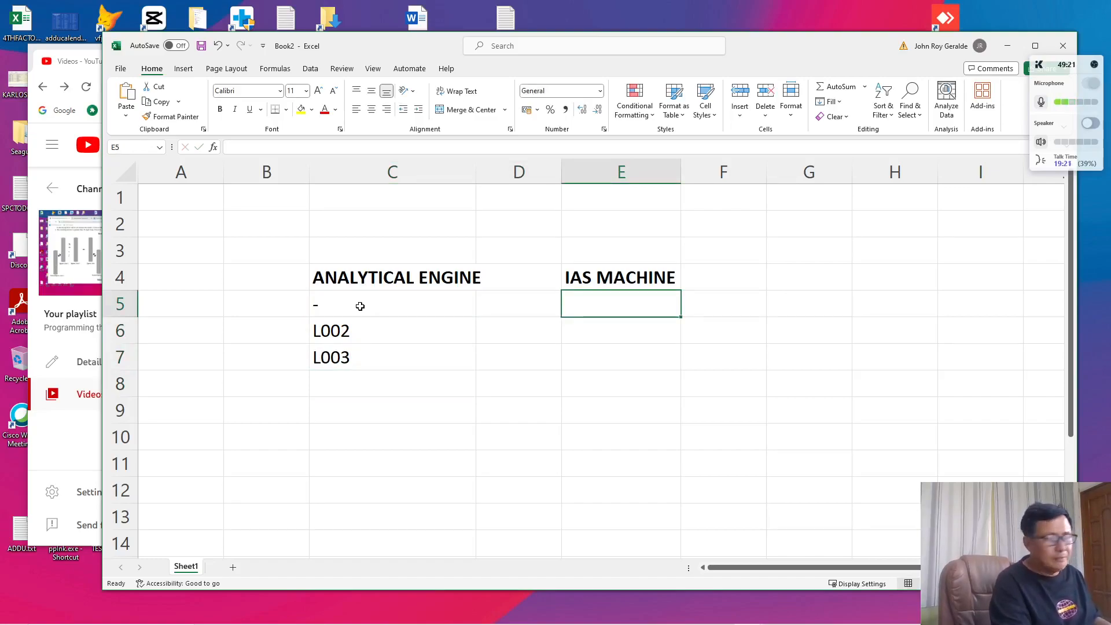
- Enter IAS instructions LOAD M(2) in E5 and SUB M(3) in E6
{"action": "type", "text": "LOAD M"}
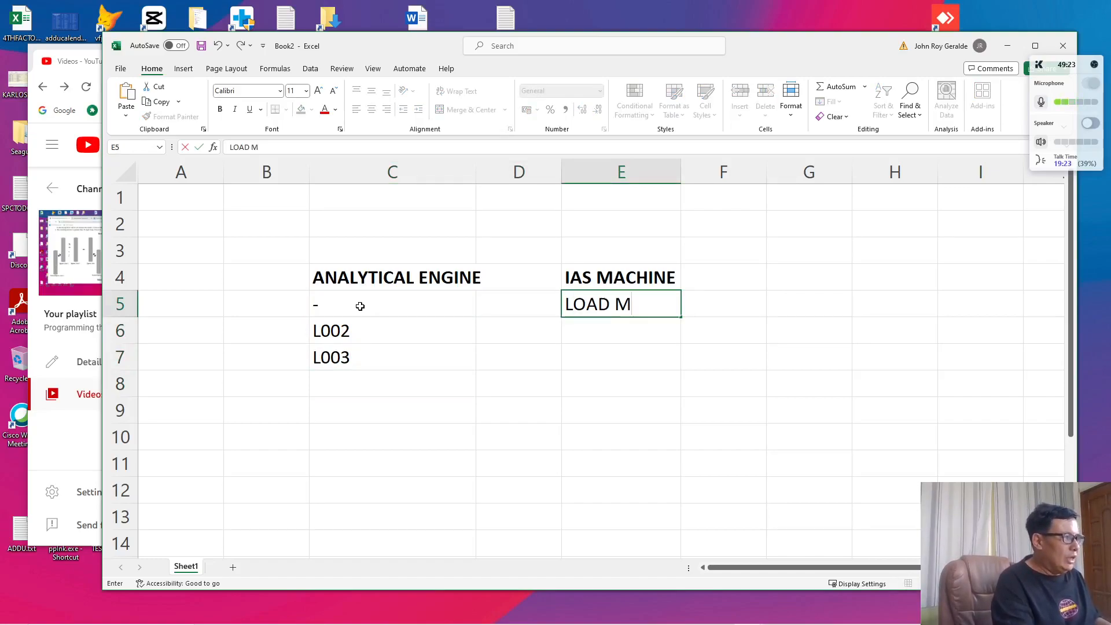
{"action": "type", "text": "(2"}
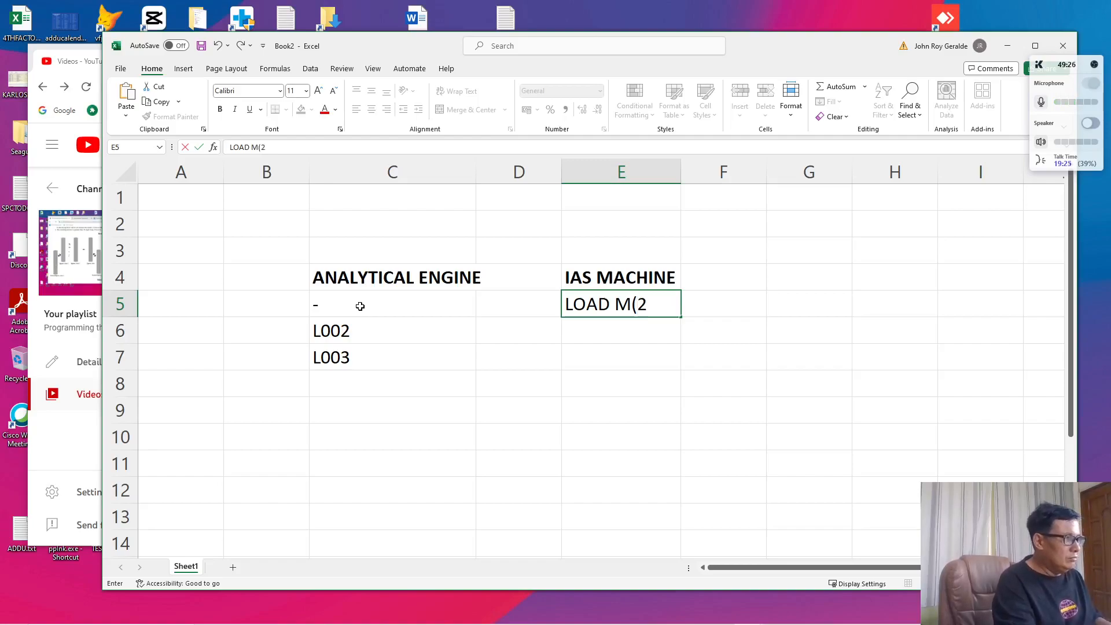
{"action": "key", "text": "enter"}
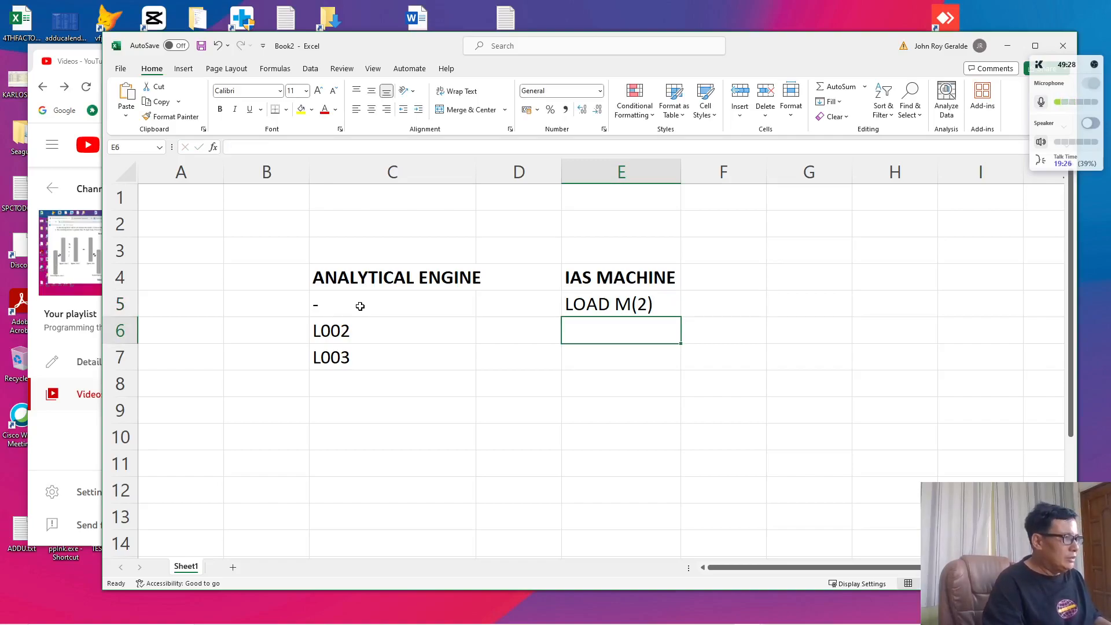
{"action": "type", "text": "SUB"}
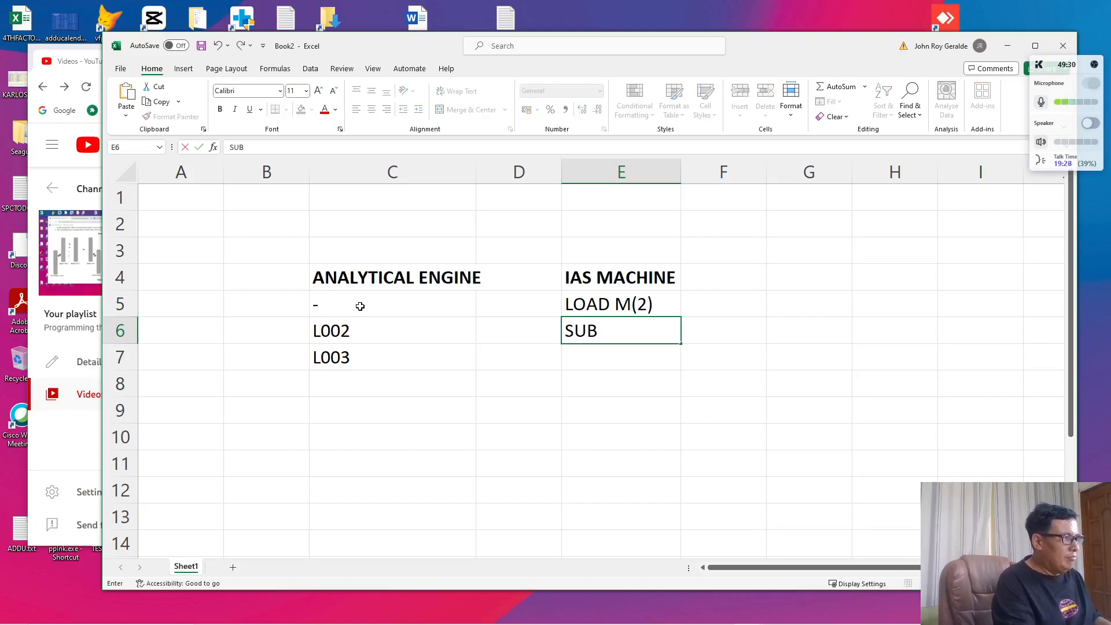
{"action": "type", "text": "M(3)"}
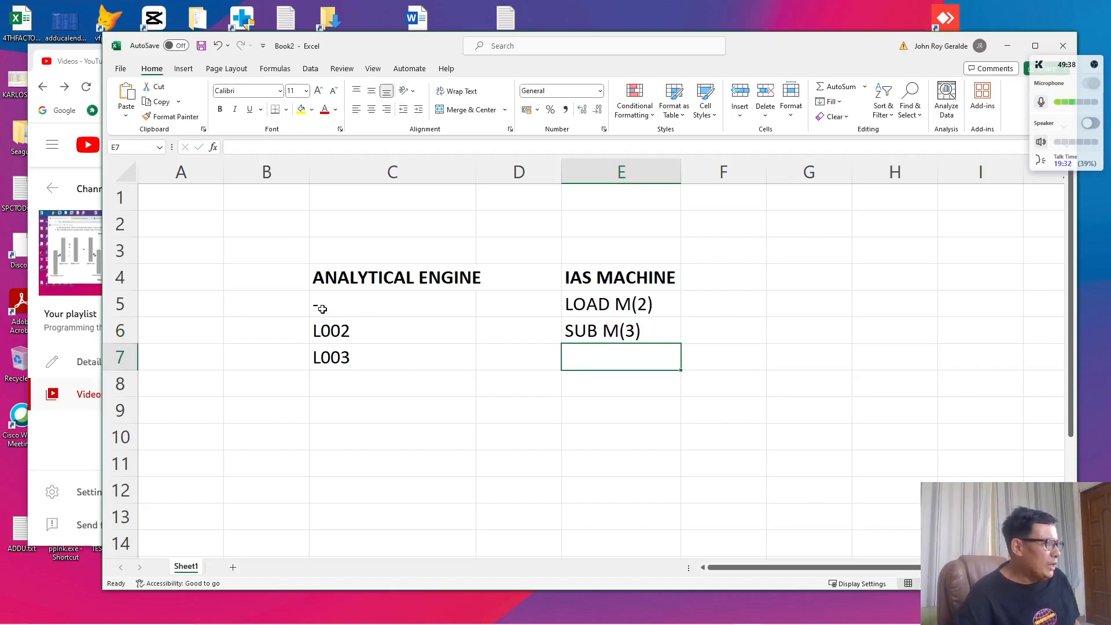
{"action": "left_click", "coordinate": [392, 356]}
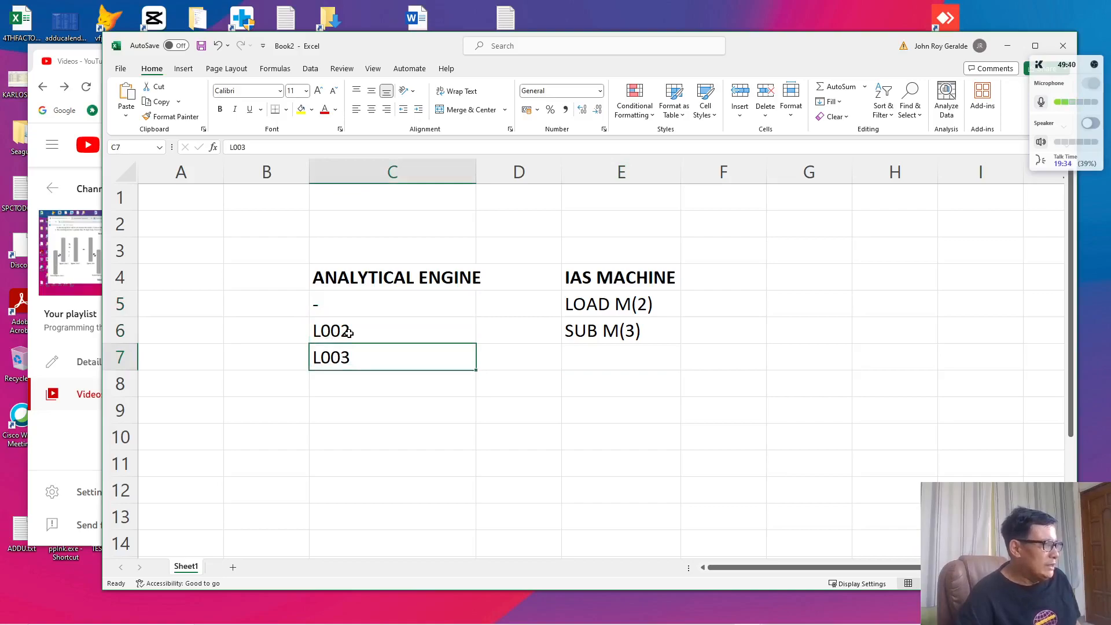
{"action": "left_click", "coordinate": [392, 330]}
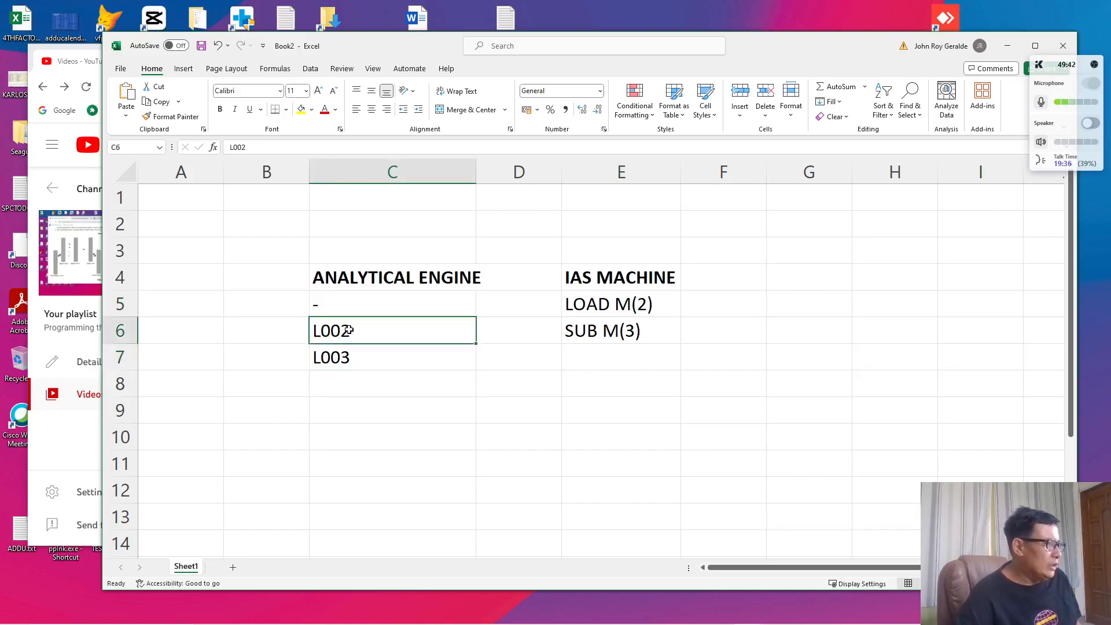
{"action": "left_click", "coordinate": [393, 358]}
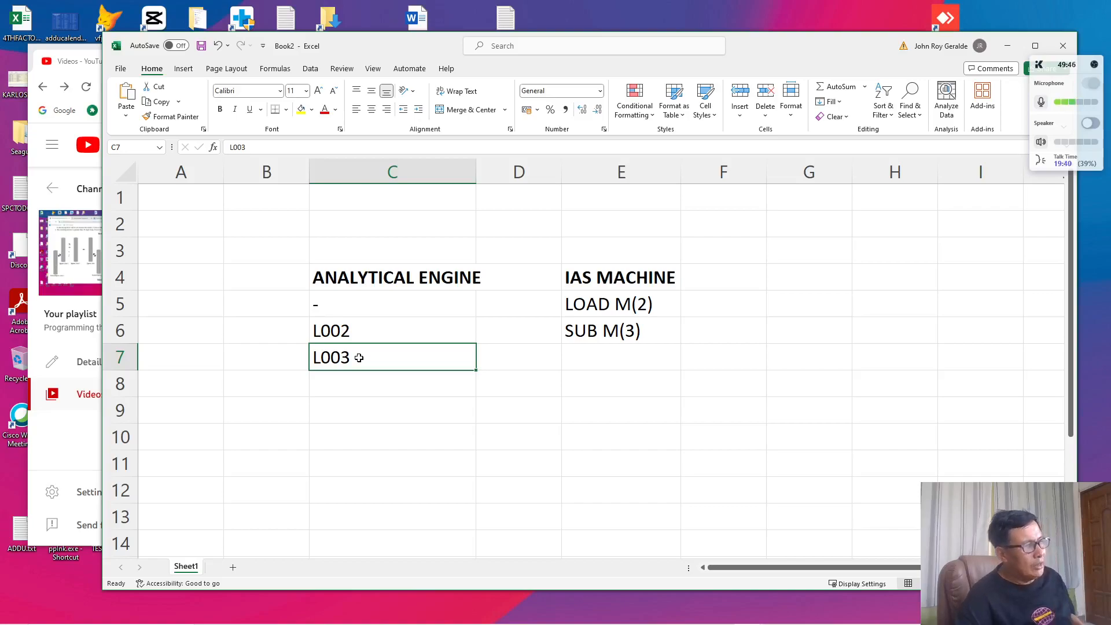
{"action": "left_click", "coordinate": [621, 304]}
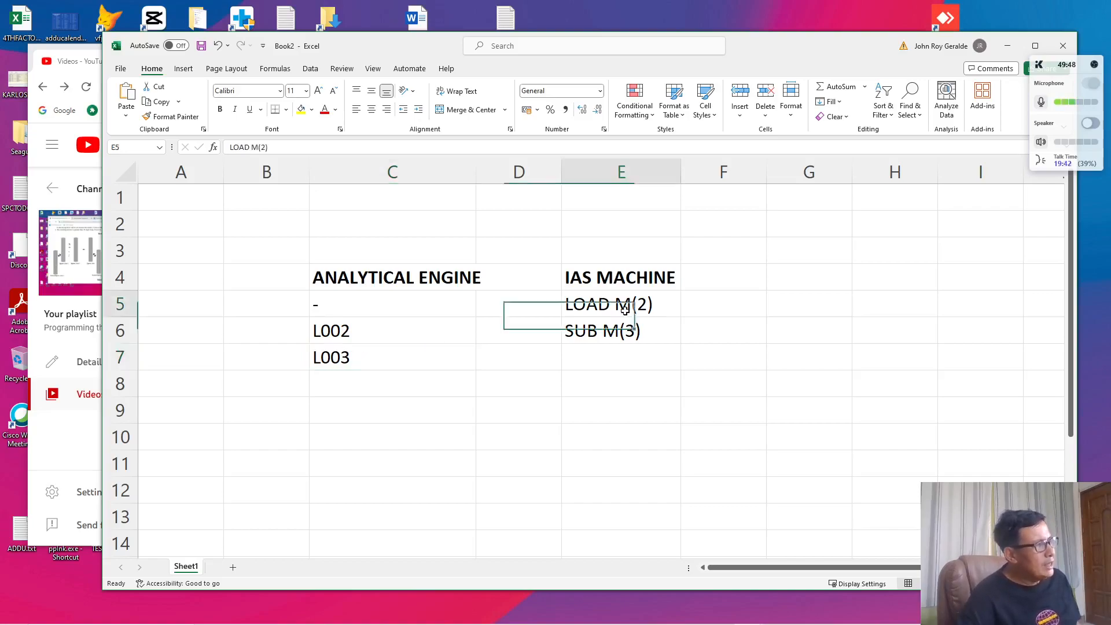
{"action": "left_click", "coordinate": [621, 305]}
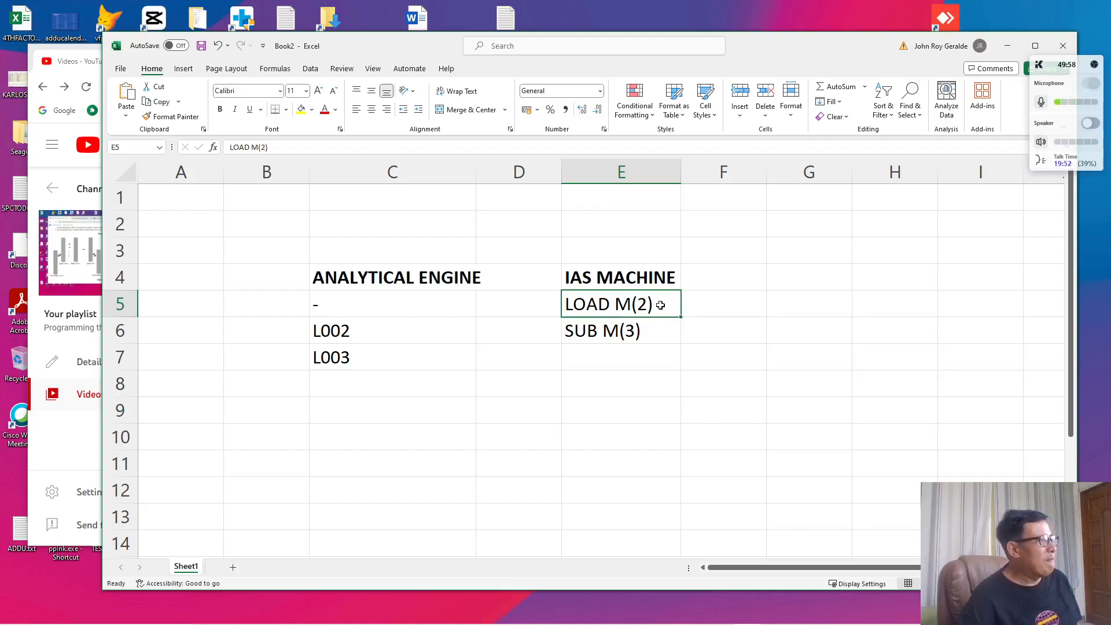
{"action": "left_click", "coordinate": [723, 303]}
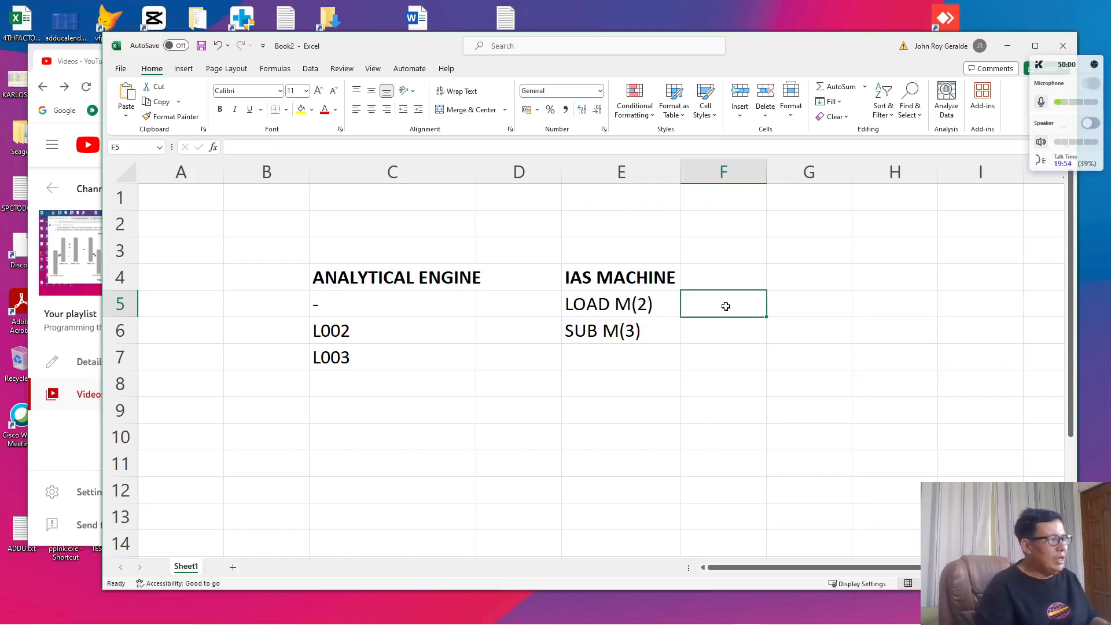
- Enter transfer notes AC<-M(2) beside LOAD M(2) and AC<-AC-M(3) beside SUB M(3)
{"action": "type", "text": "AC"}
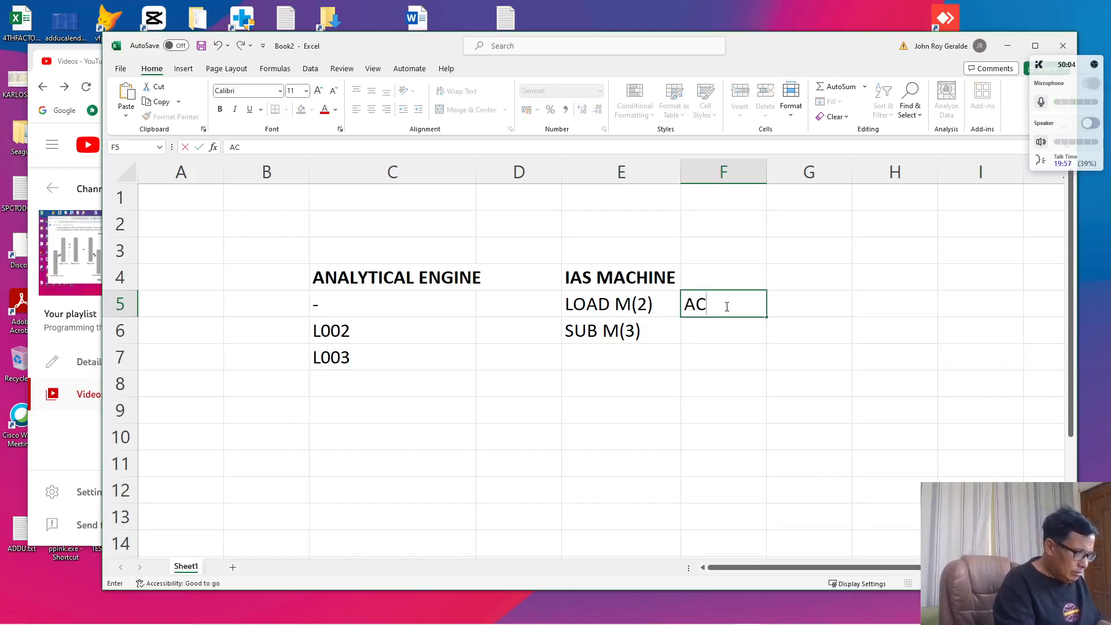
{"action": "type", "text": "<-A"}
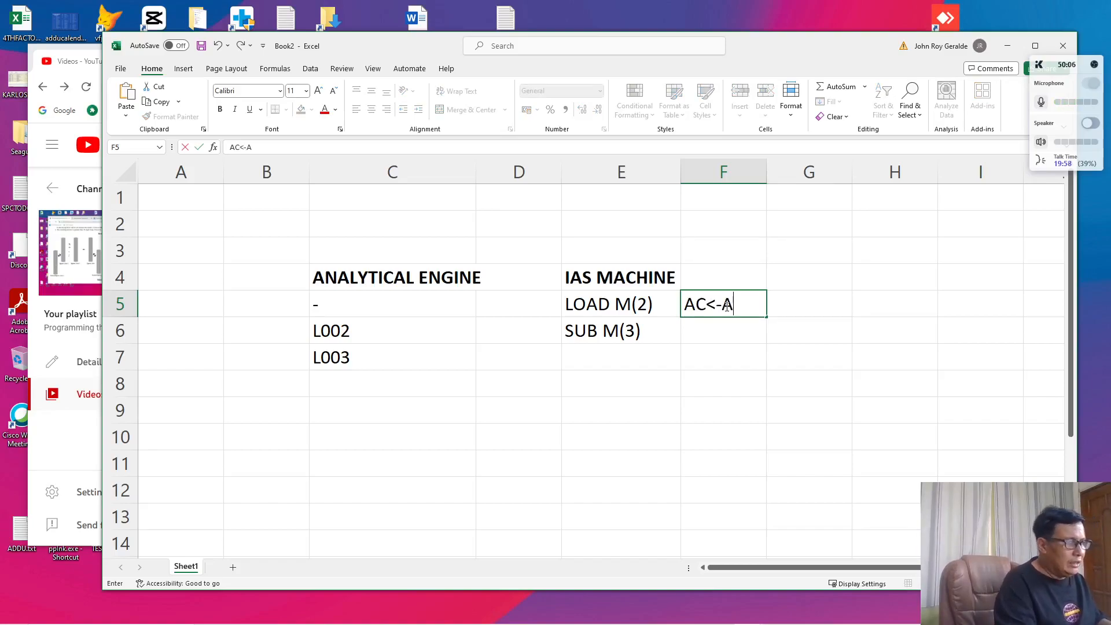
{"action": "type", "text": "M(2"}
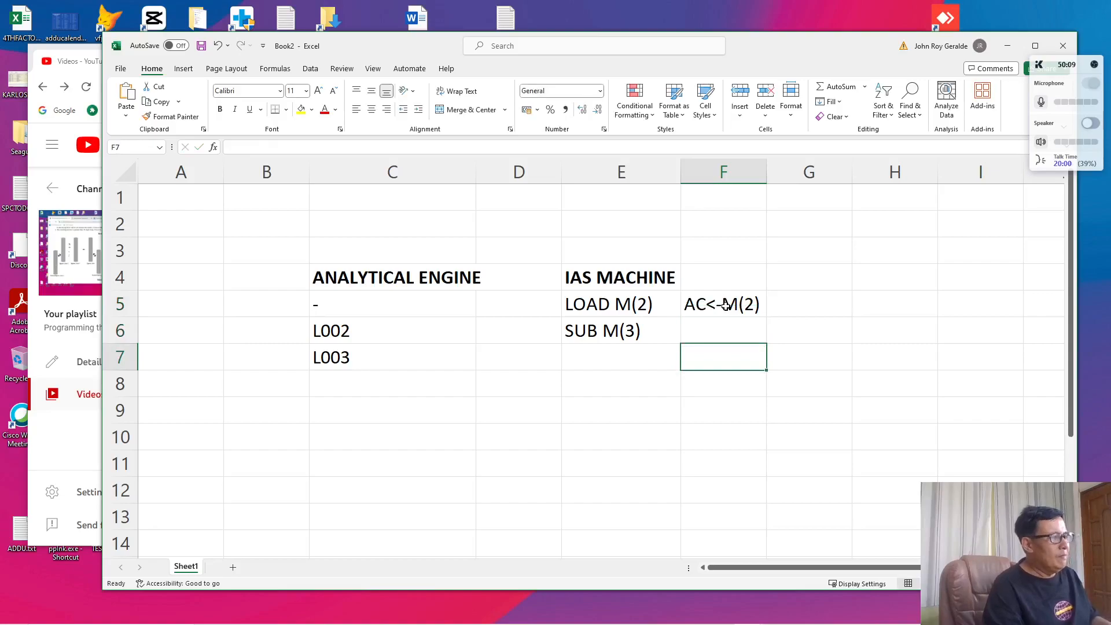
{"action": "left_click", "coordinate": [723, 330]}
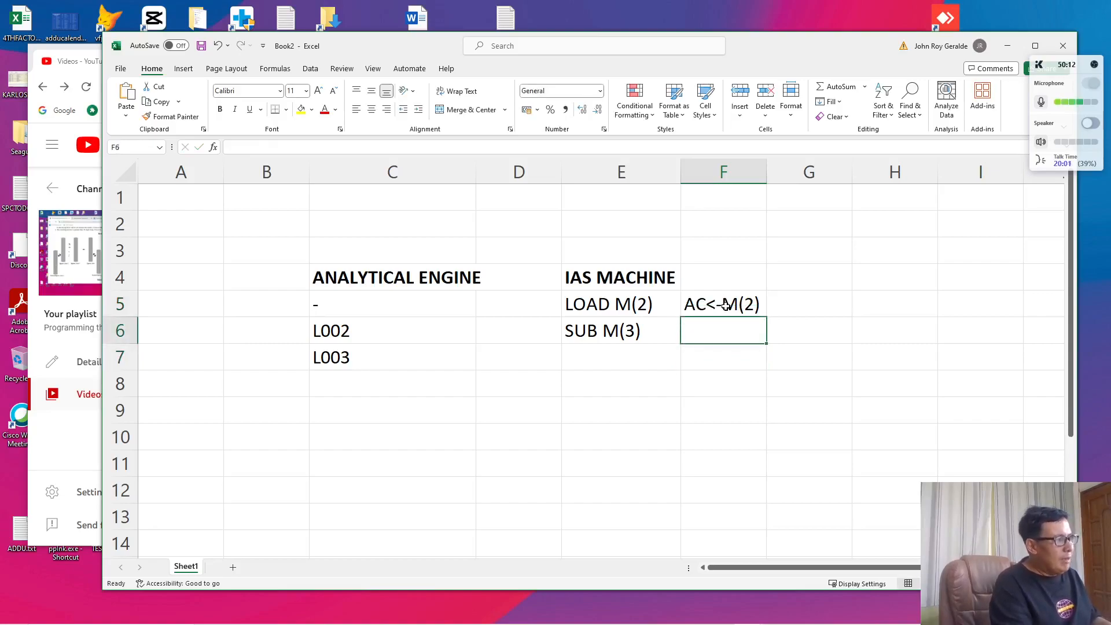
{"action": "type", "text": "AC<-M(2)"}
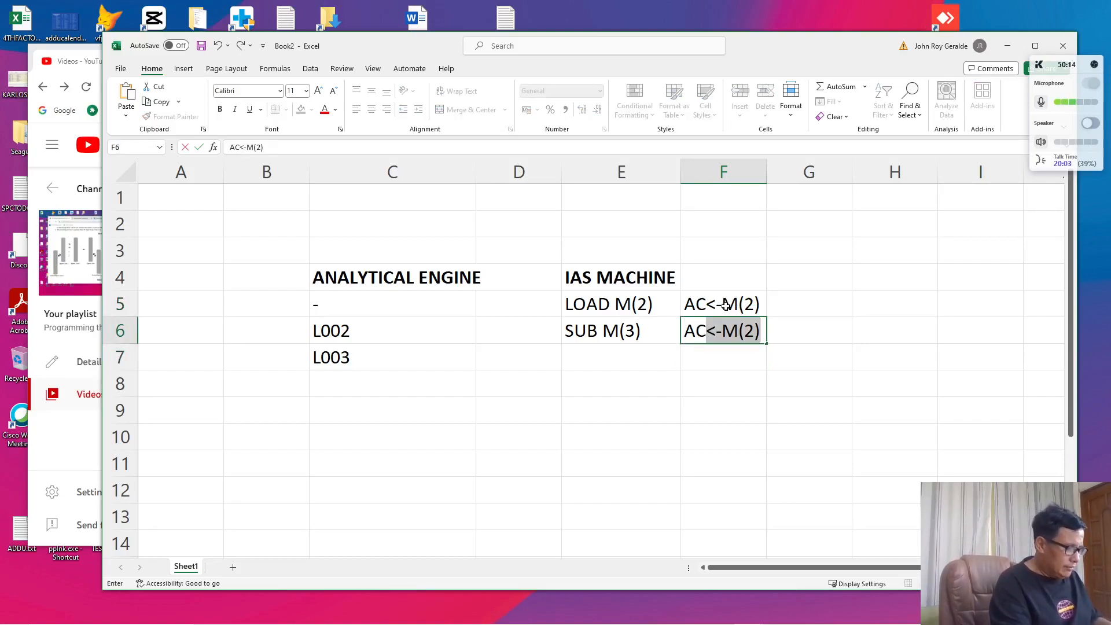
{"action": "type", "text": "AC<-AC"}
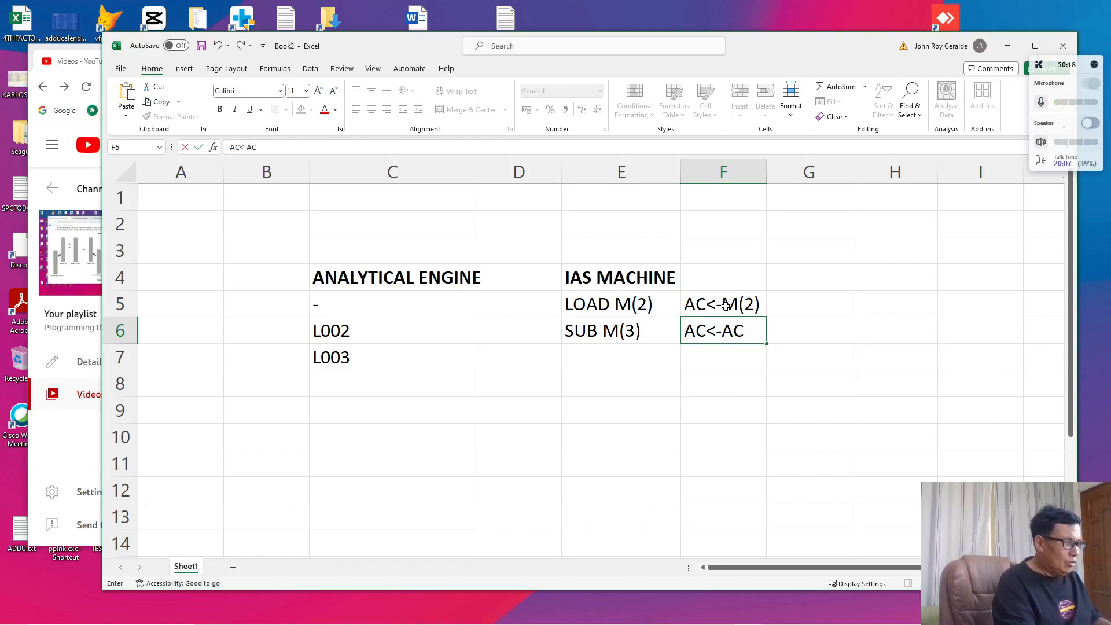
{"action": "type", "text": "-M"}
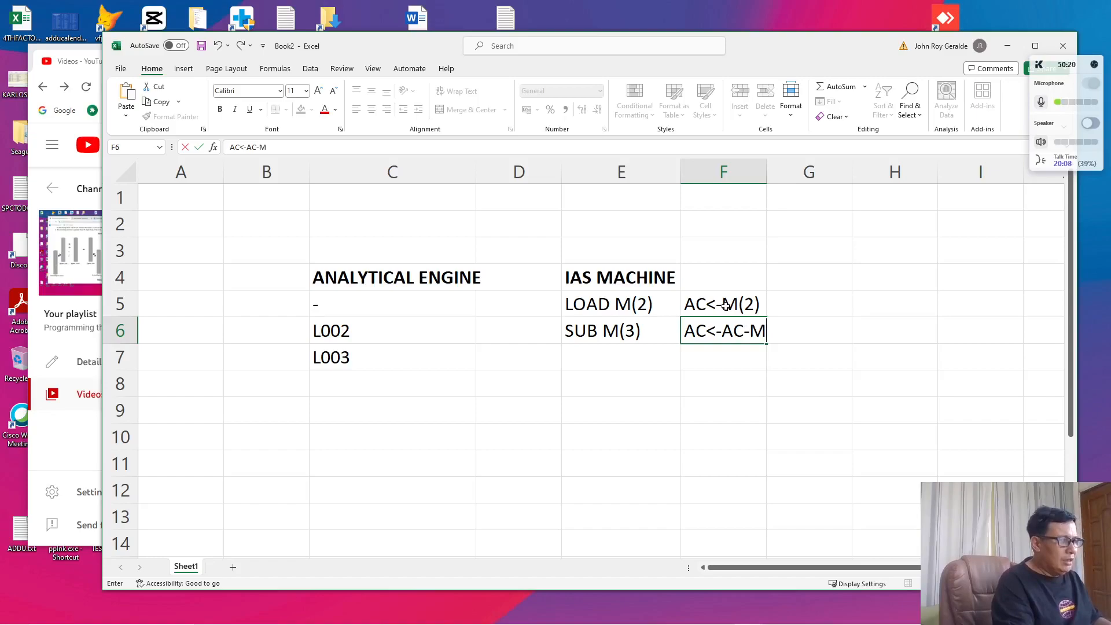
{"action": "type", "text": "(3)"}
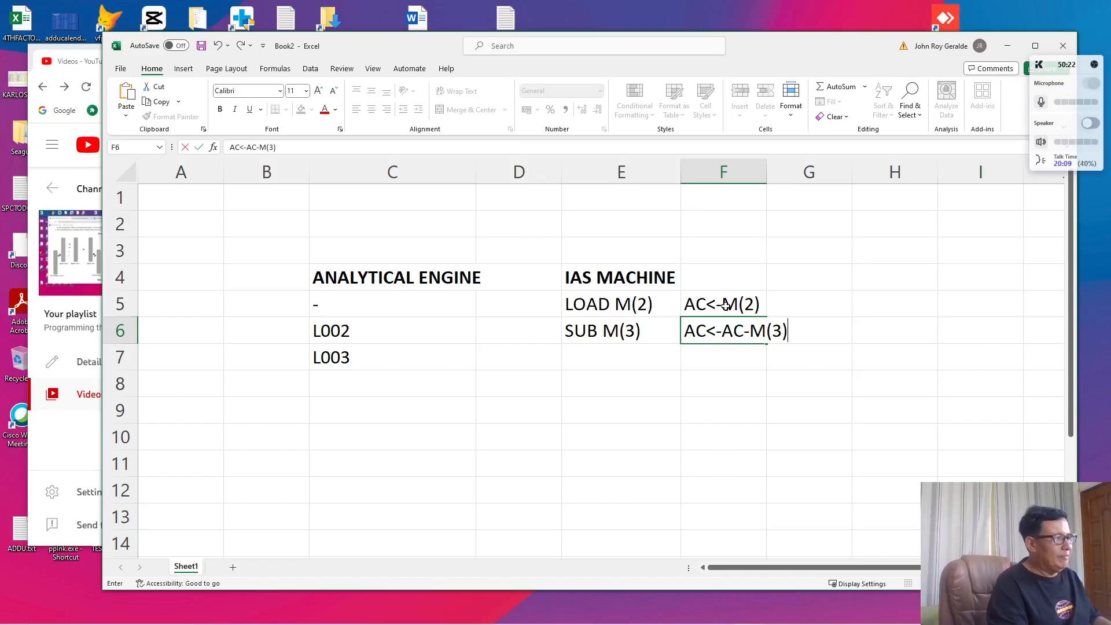
{"action": "key", "text": "enter"}
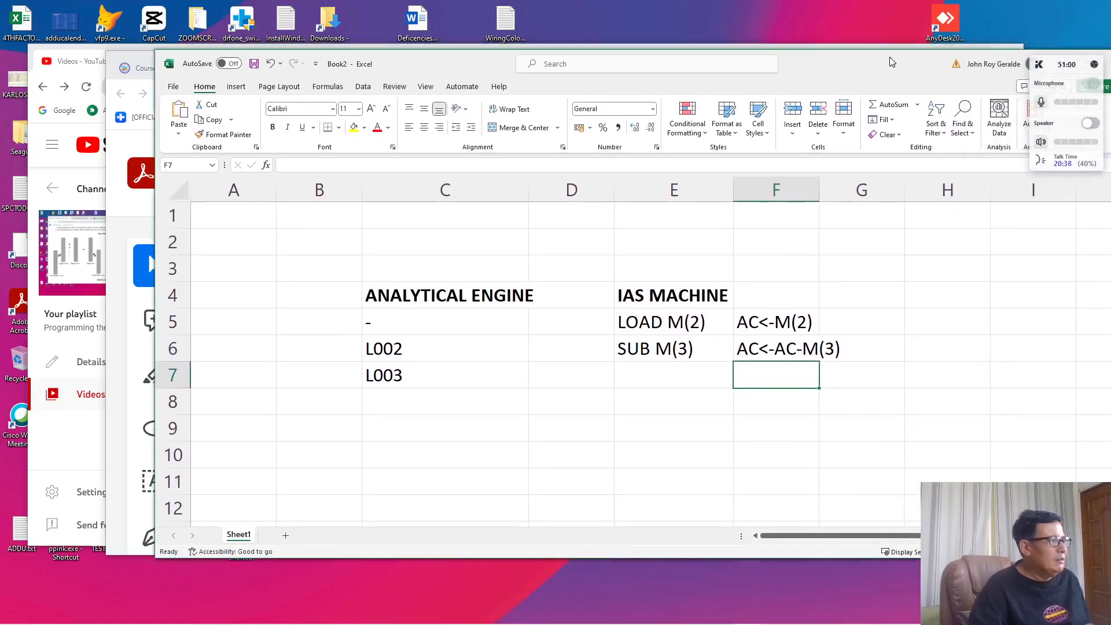
- Enter card S005 in C8 and its IAS counterpart STOR M(5) in E8
{"action": "left_click", "coordinate": [445, 401]}
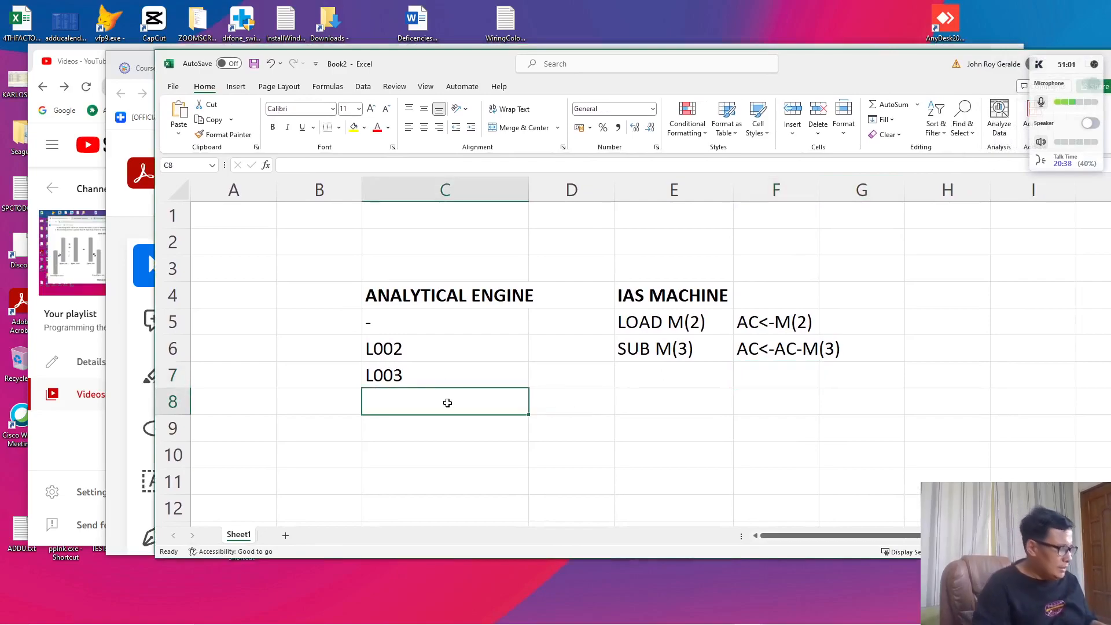
{"action": "type", "text": "S-"}
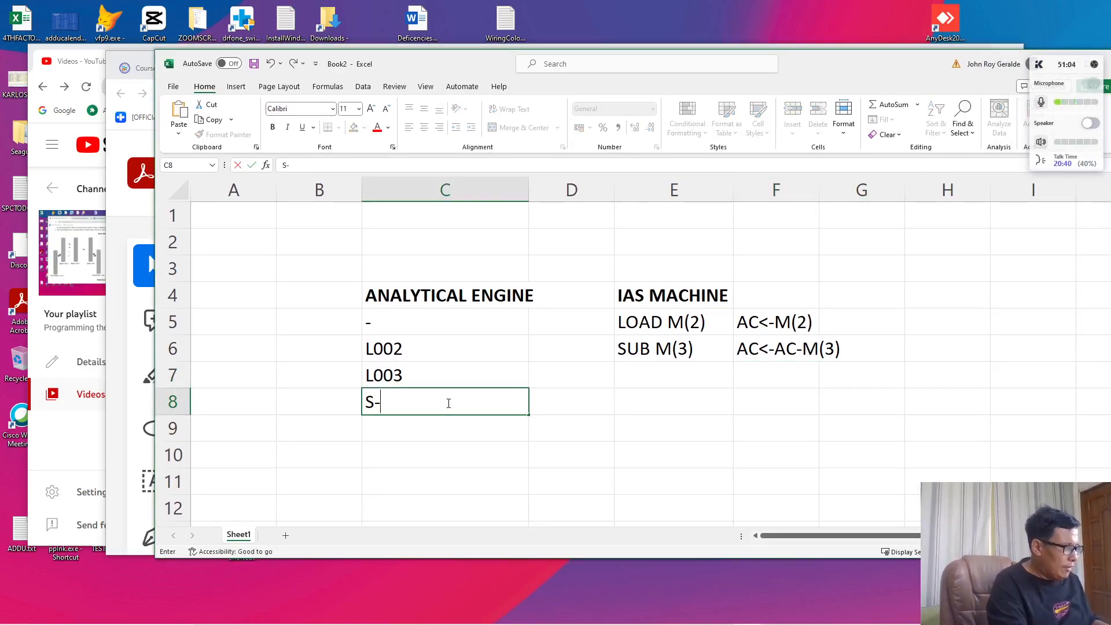
{"action": "type", "text": "005"}
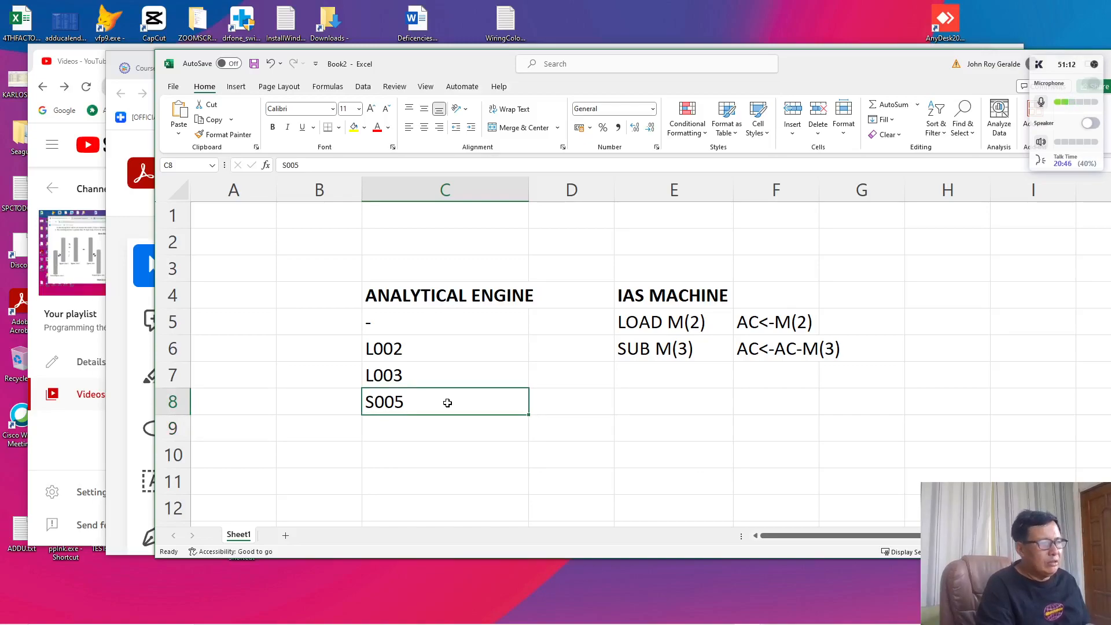
{"action": "left_click", "coordinate": [673, 402]}
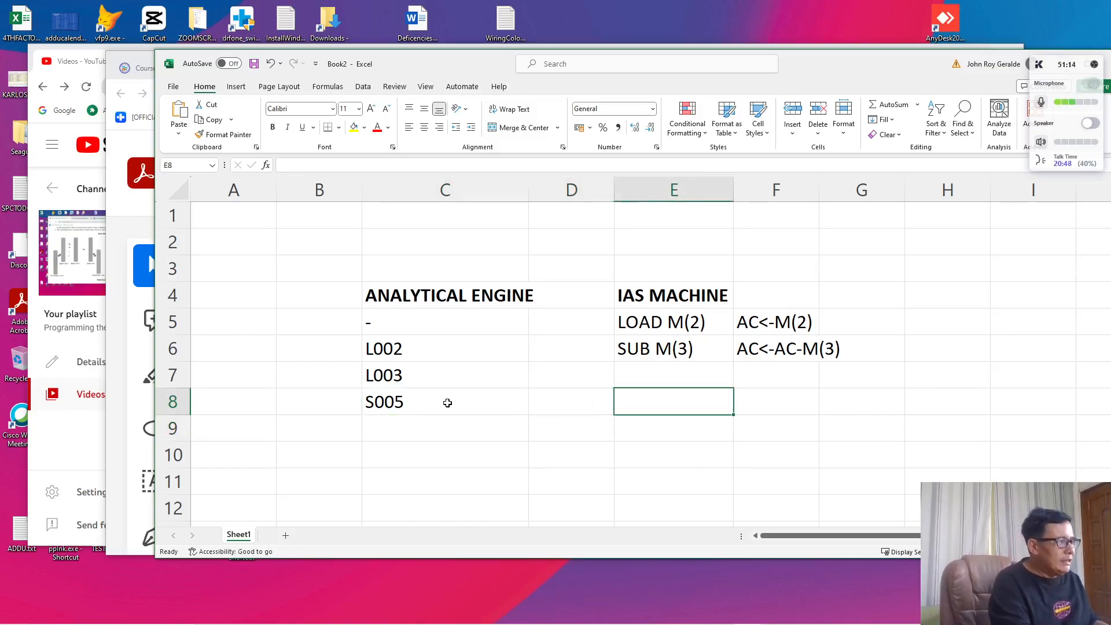
{"action": "type", "text": "STO"}
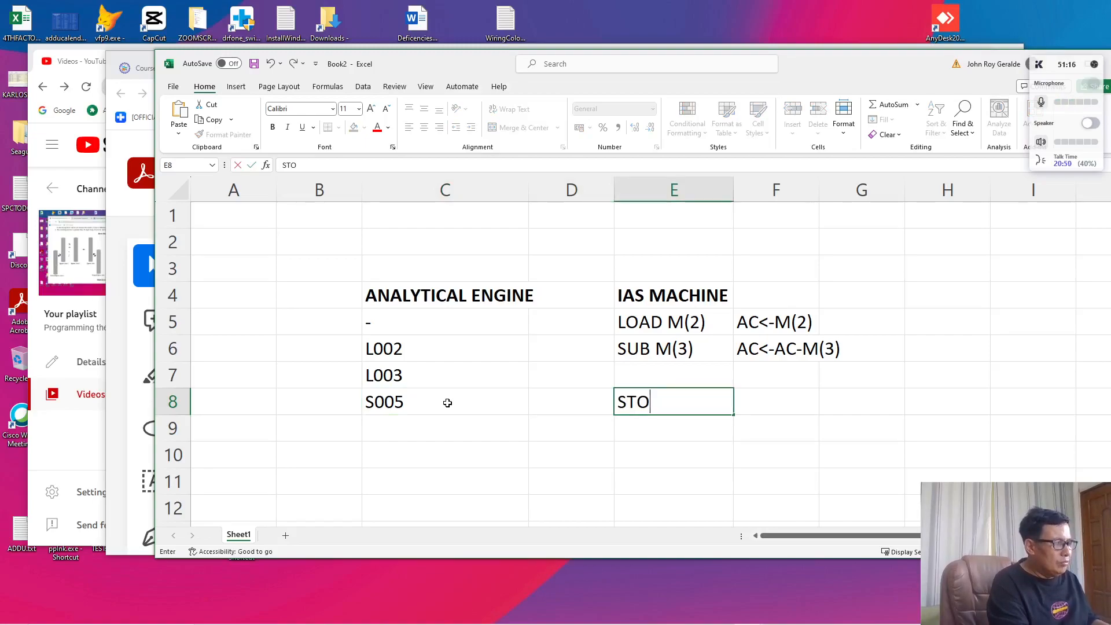
{"action": "type", "text": "R m"}
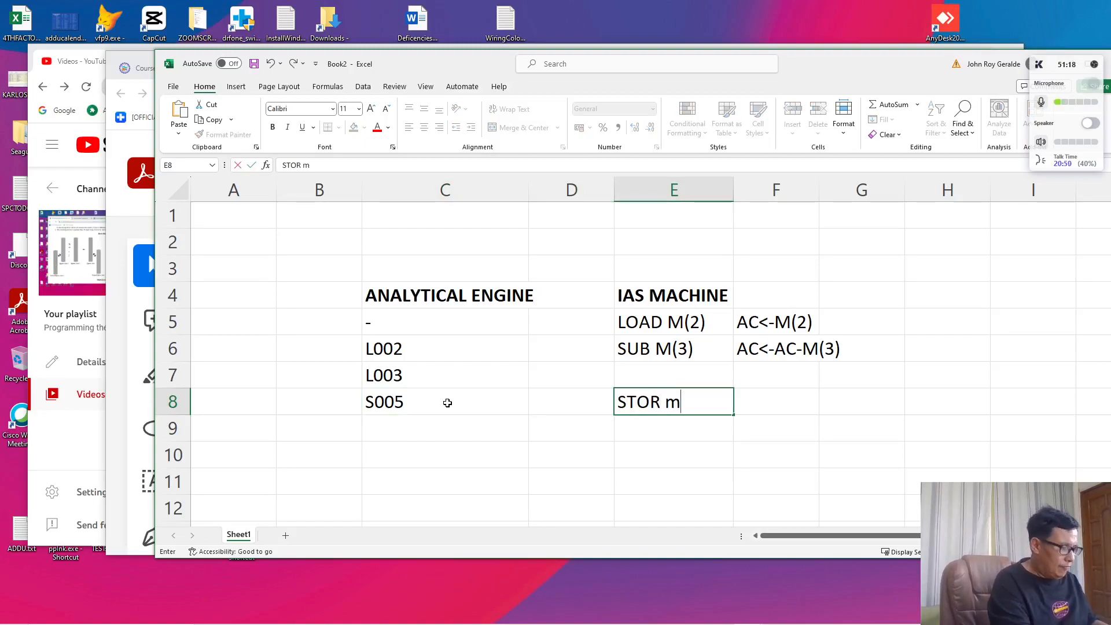
{"action": "type", "text": "M"}
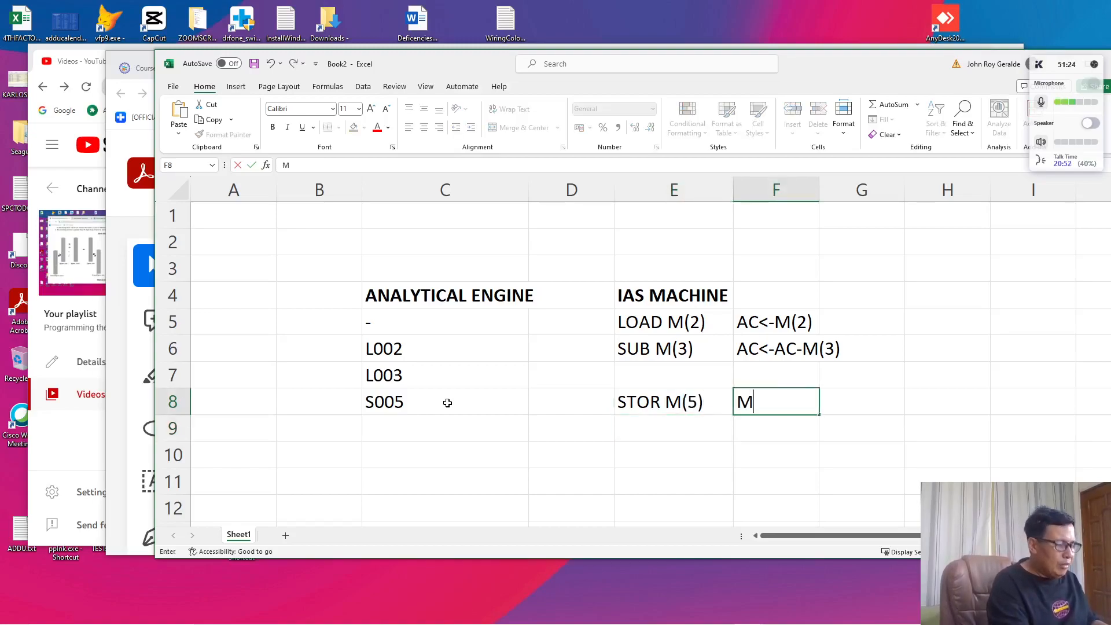
{"action": "type", "text": "(5)<-ACC"}
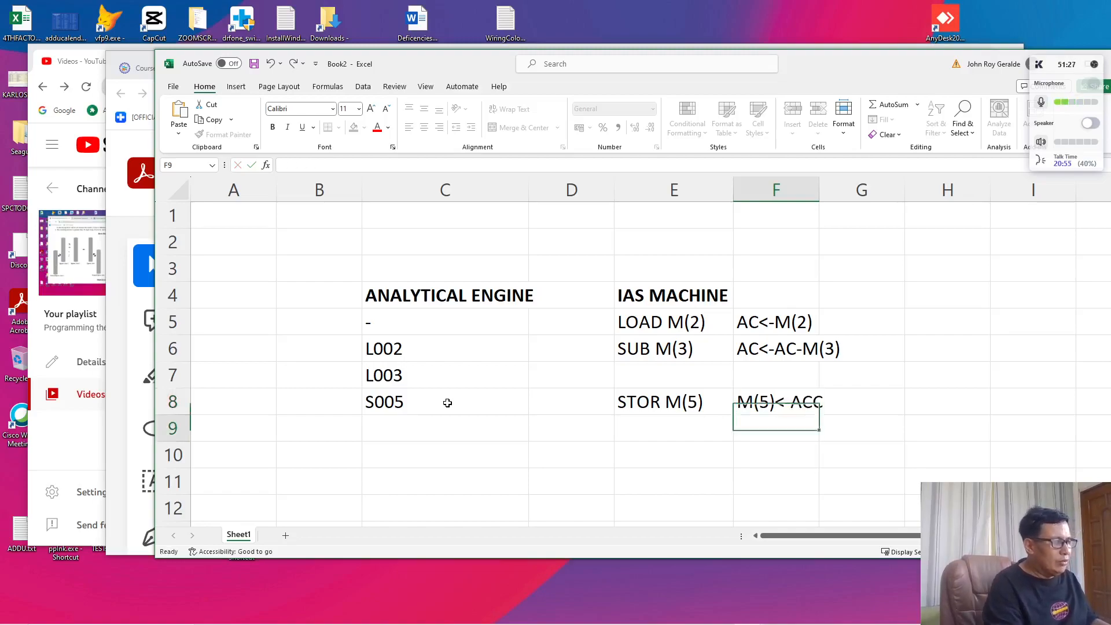
{"action": "left_click", "coordinate": [776, 402]}
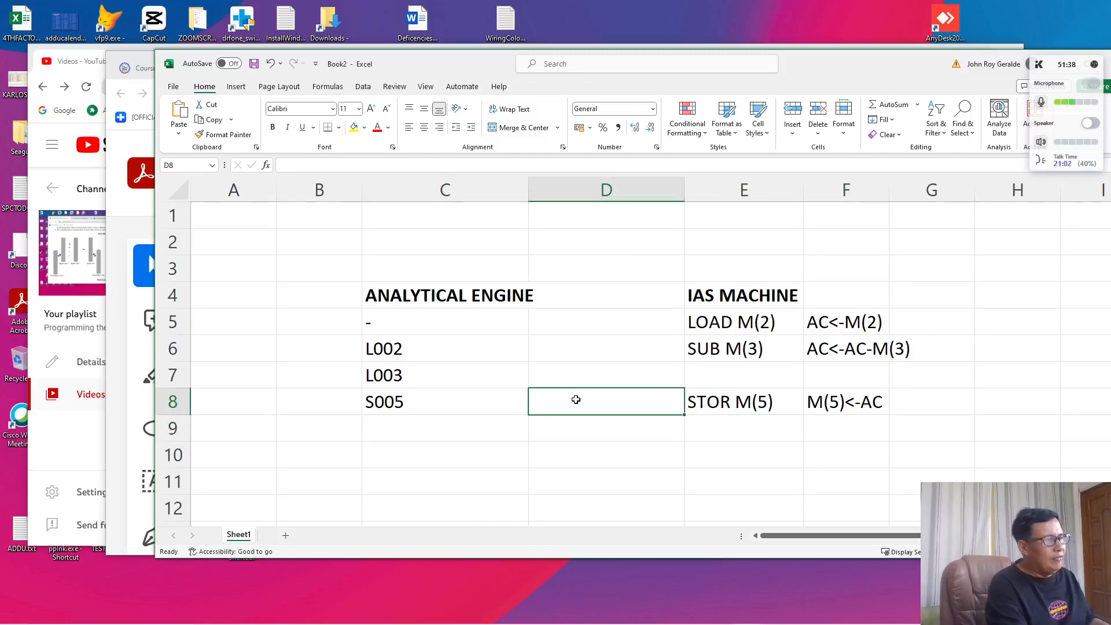
- Enter the EGRESS<-V00 transfer note for card S005 in D8
{"action": "type", "text": "EGRES"}
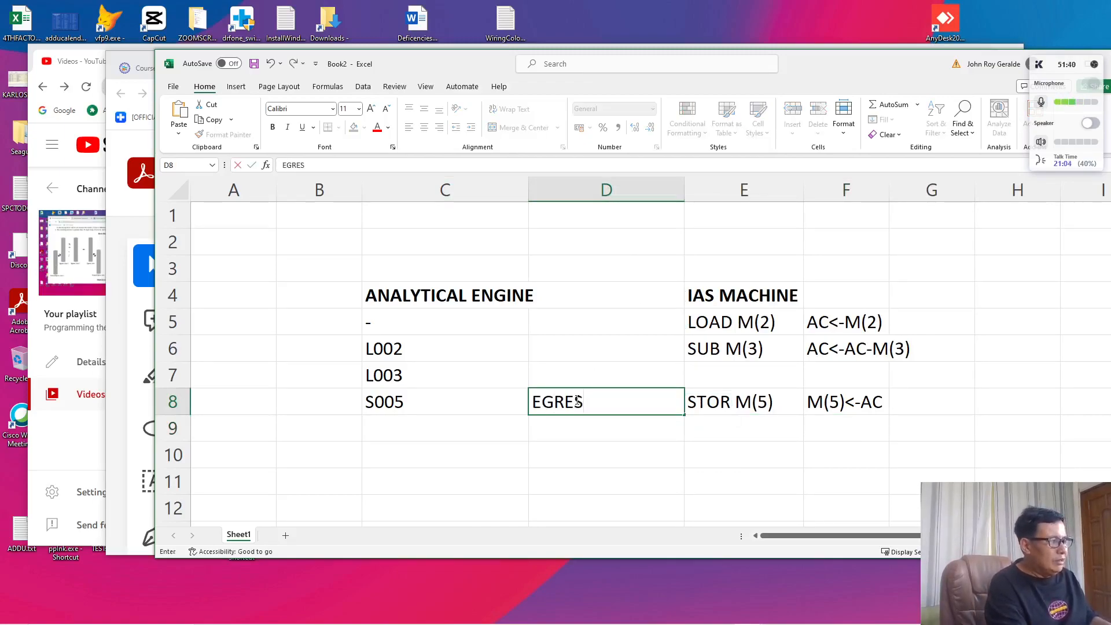
{"action": "type", "text": "S<-"}
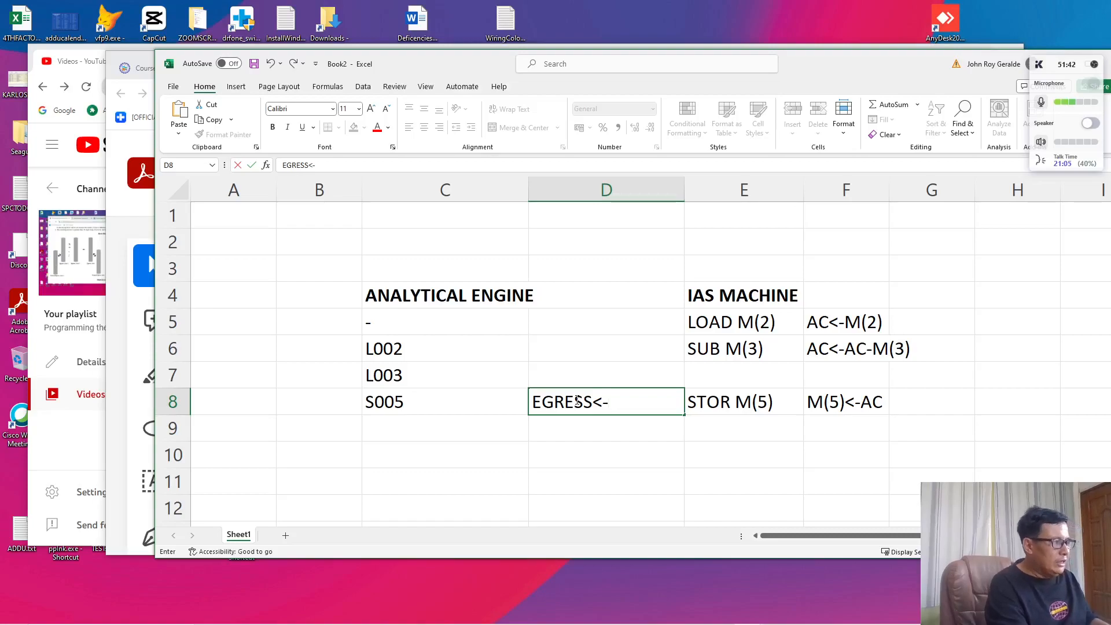
{"action": "type", "text": "V"}
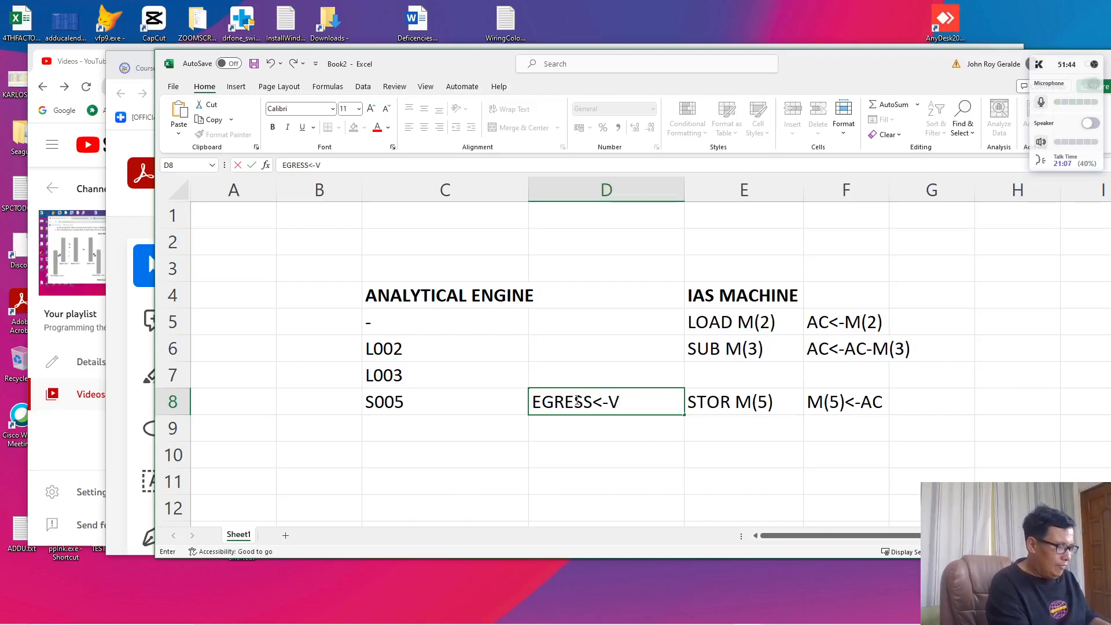
{"action": "type", "text": "00"}
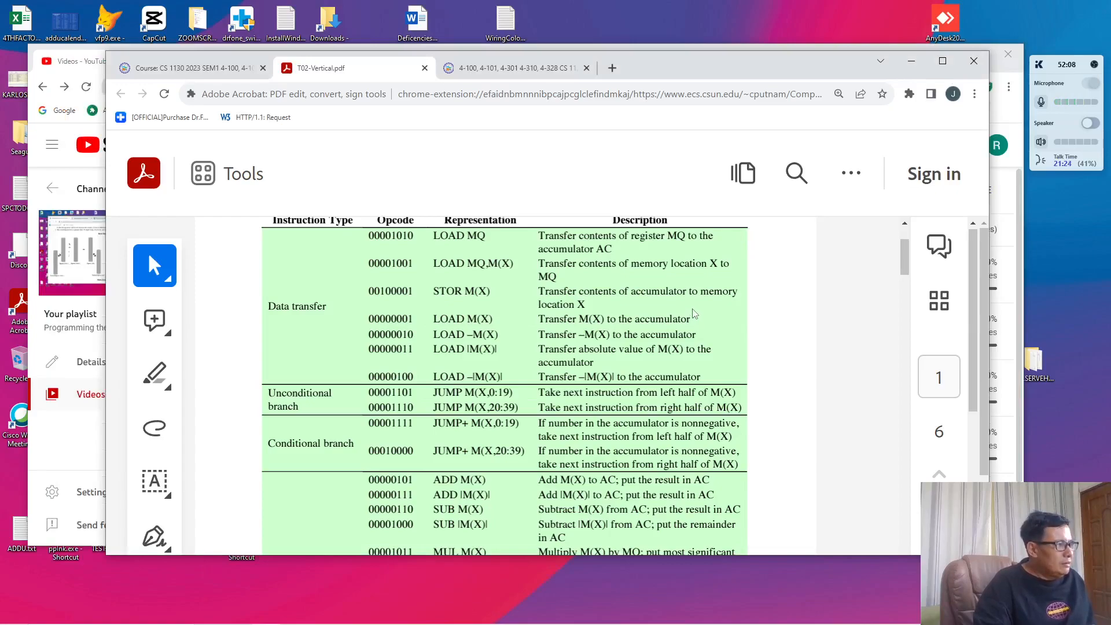
{"action": "scroll", "scroll_direction": "down", "scroll_amount": 3}
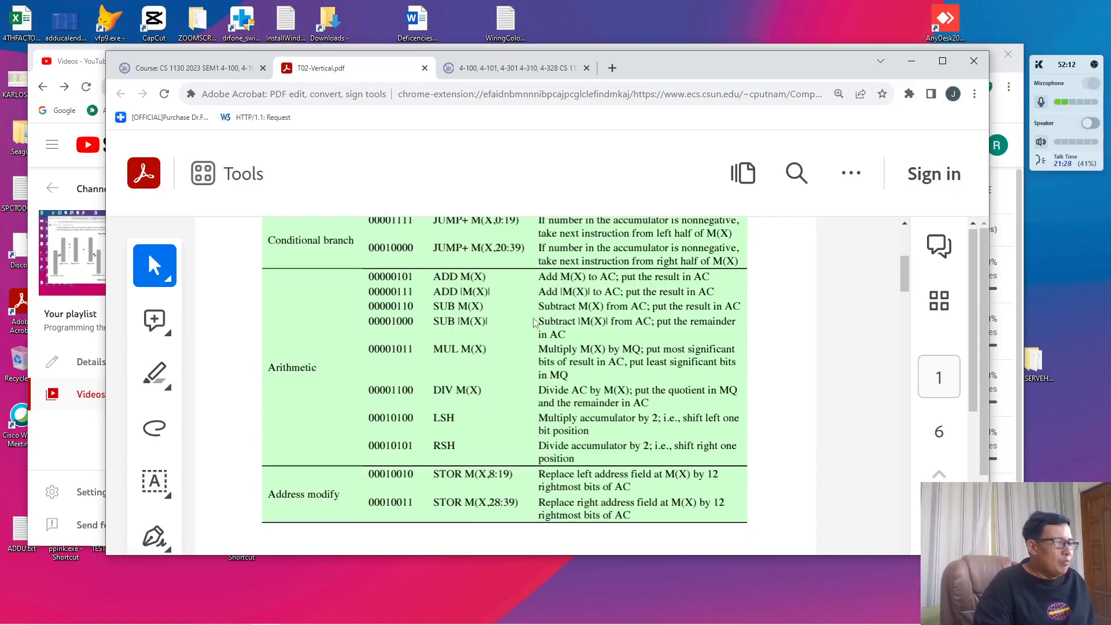
{"action": "scroll", "scroll_direction": "up", "scroll_amount": 3}
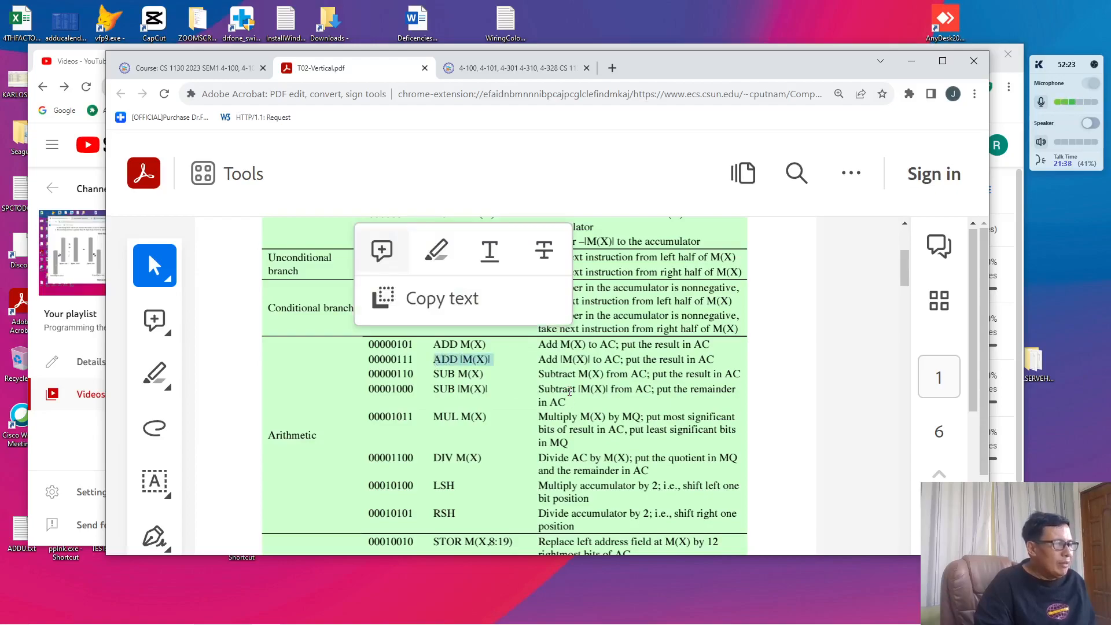
{"action": "left_click", "coordinate": [811, 380]}
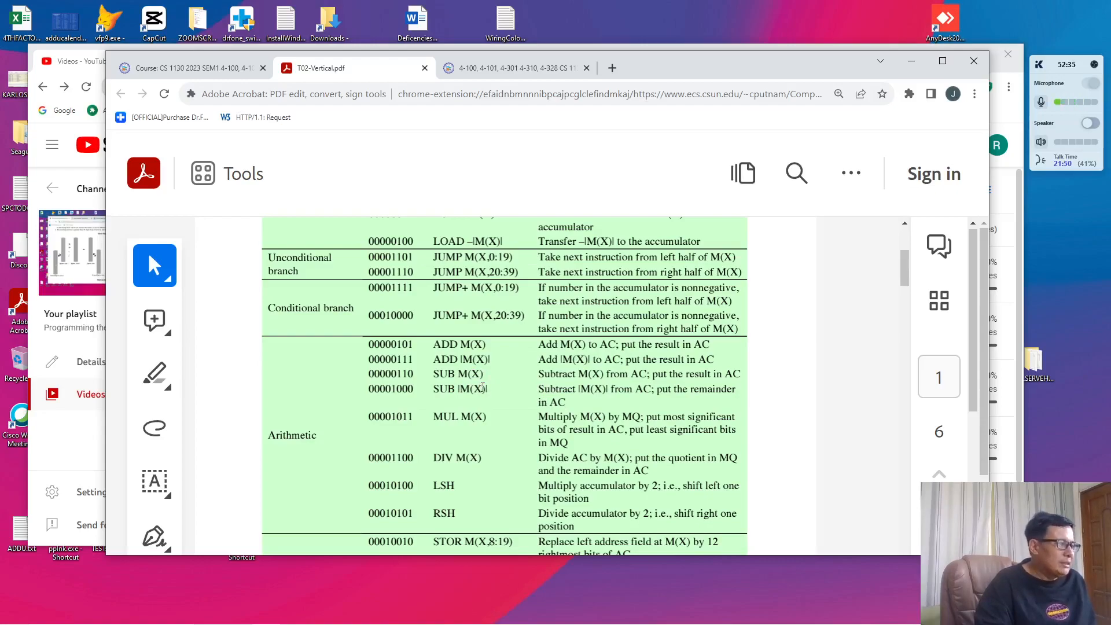
{"action": "scroll", "scroll_direction": "down", "scroll_amount": 3}
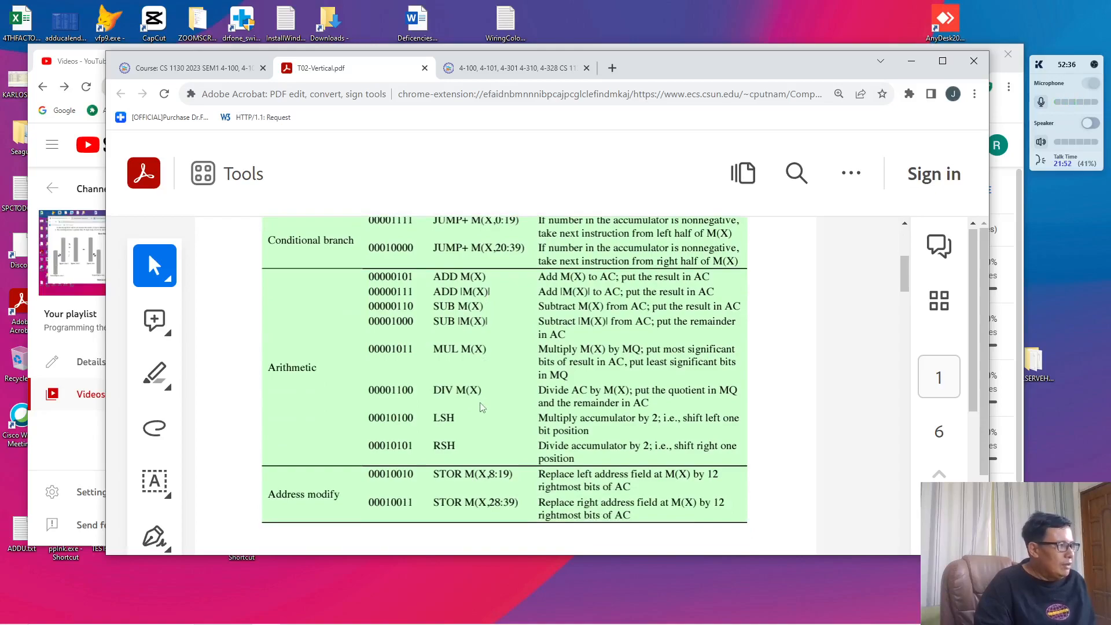
{"action": "mouse_move", "coordinate": [460, 428]}
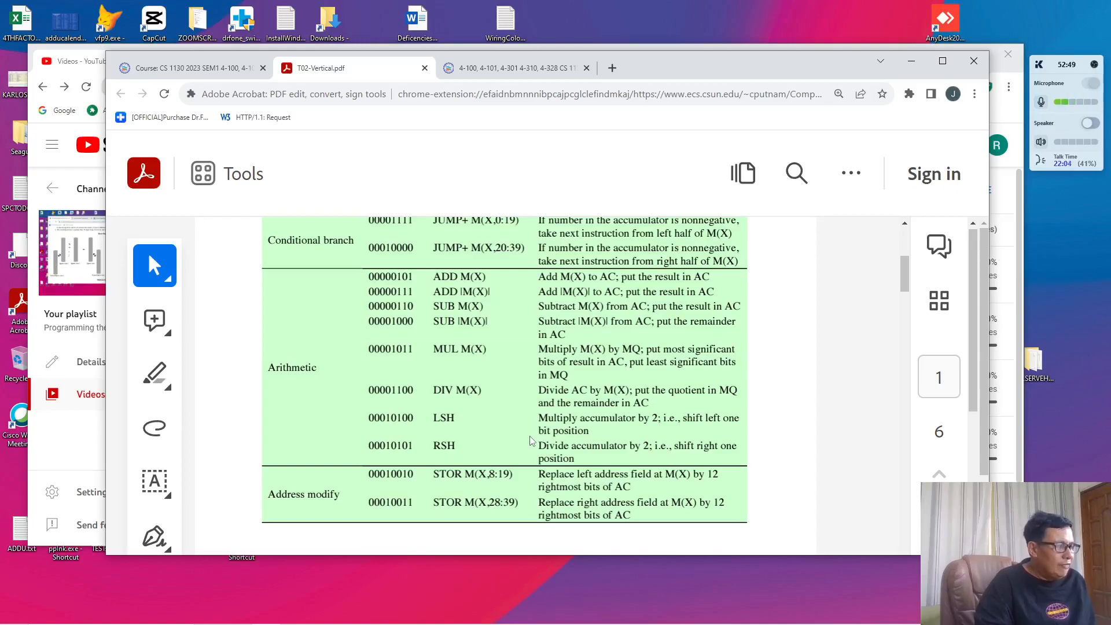
{"action": "scroll", "scroll_direction": "up", "scroll_amount": 3}
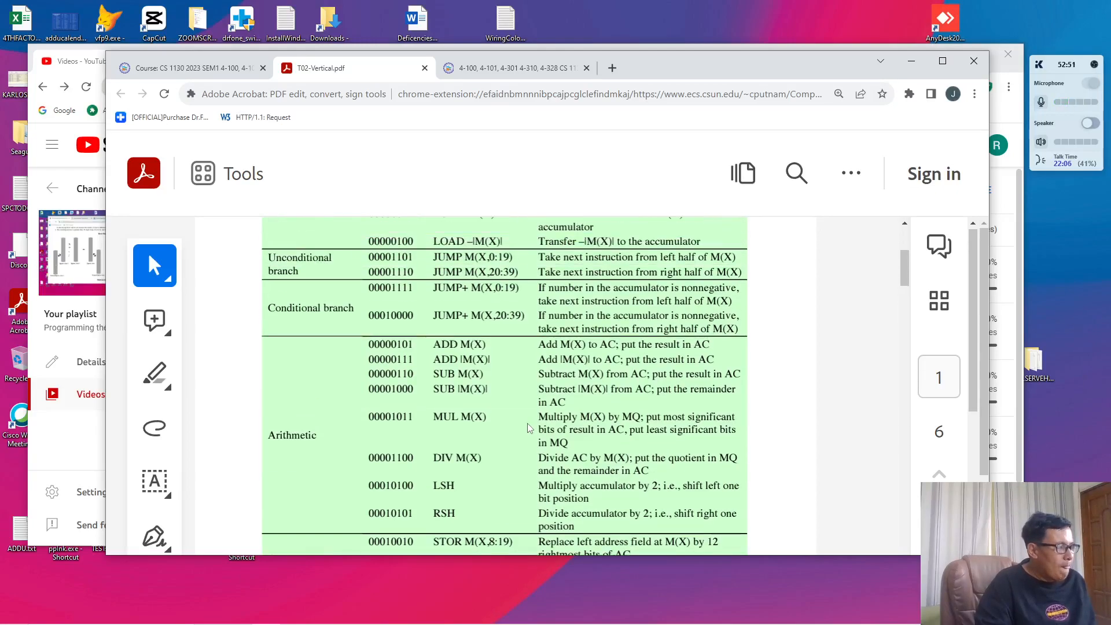
{"action": "scroll", "scroll_direction": "down", "scroll_amount": 3}
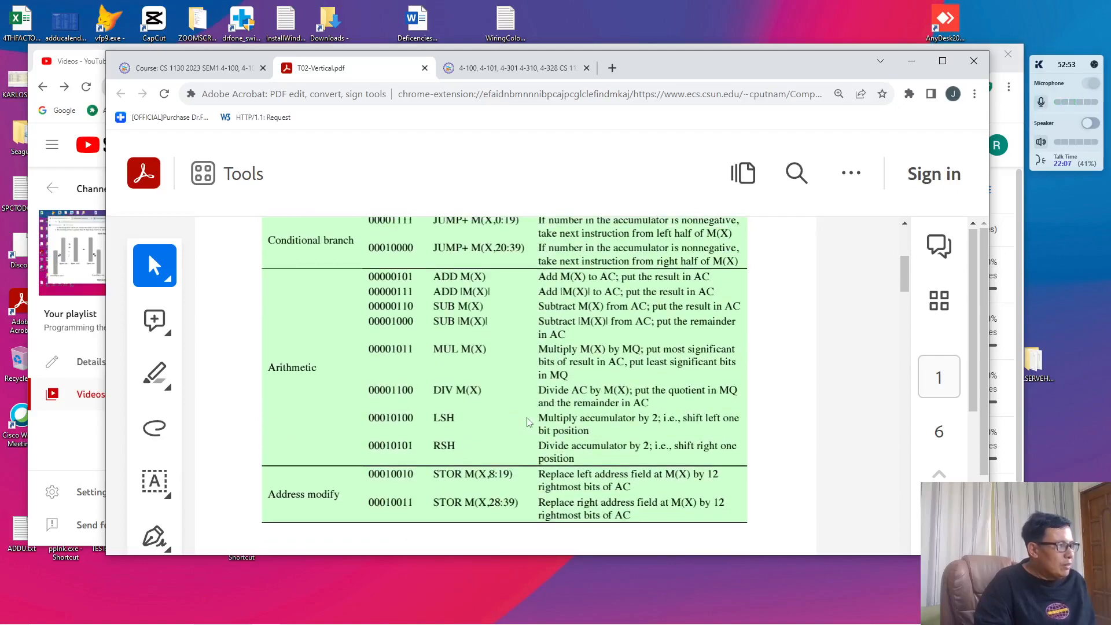
{"action": "scroll", "scroll_direction": "up", "scroll_amount": 3}
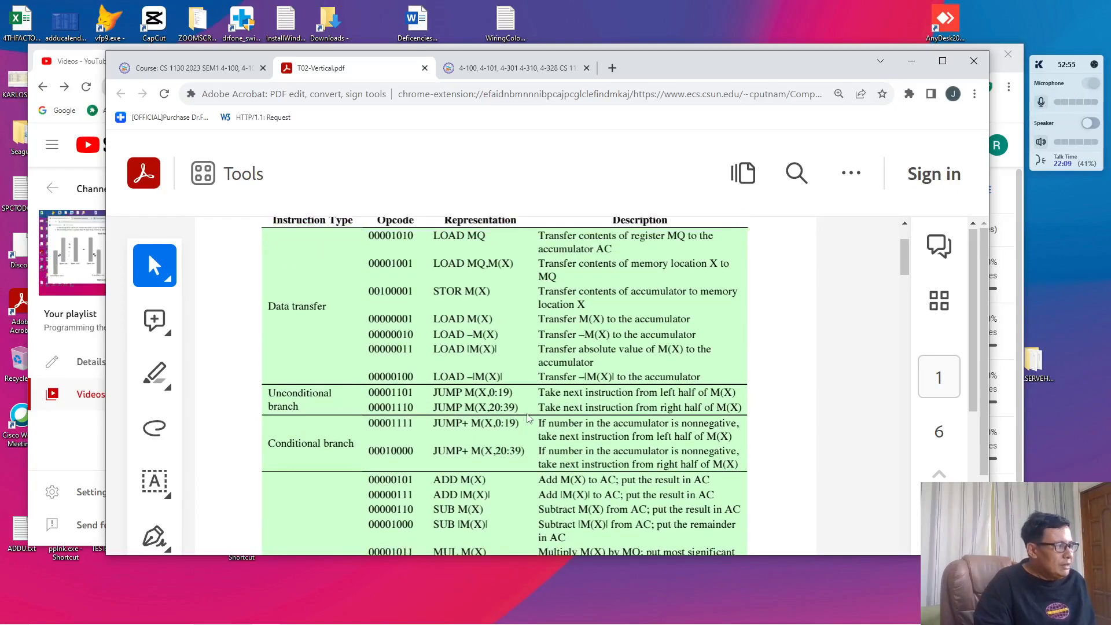